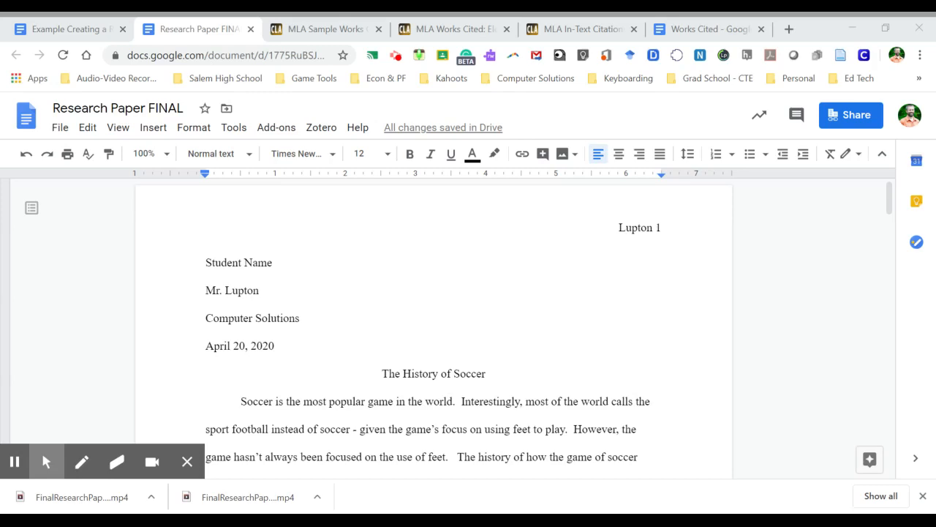
- Scroll through the soccer history essay down to its final paragraph
{"action": "scroll", "scroll_direction": "down", "scroll_amount": 3}
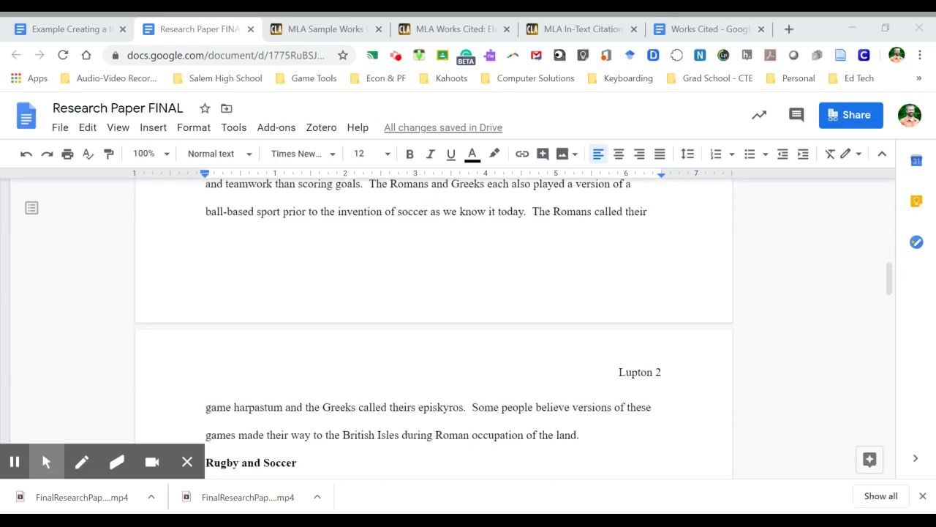
{"action": "scroll", "scroll_direction": "down", "scroll_amount": 3}
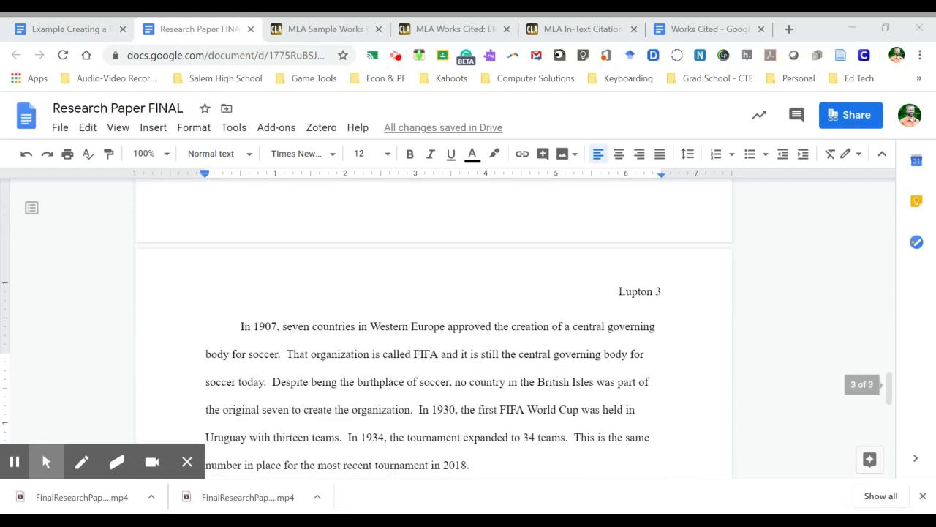
{"action": "scroll", "scroll_direction": "down", "scroll_amount": 3}
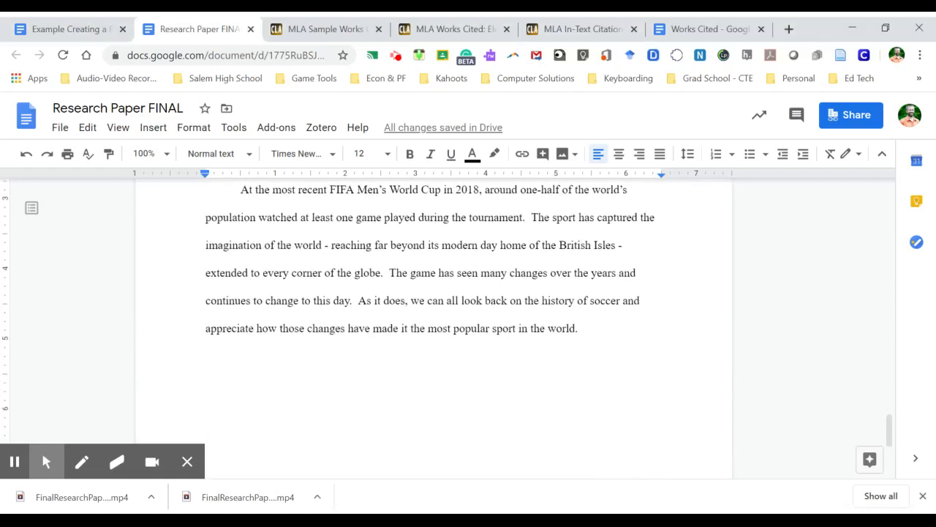
{"action": "mouse_move", "coordinate": [755, 354]}
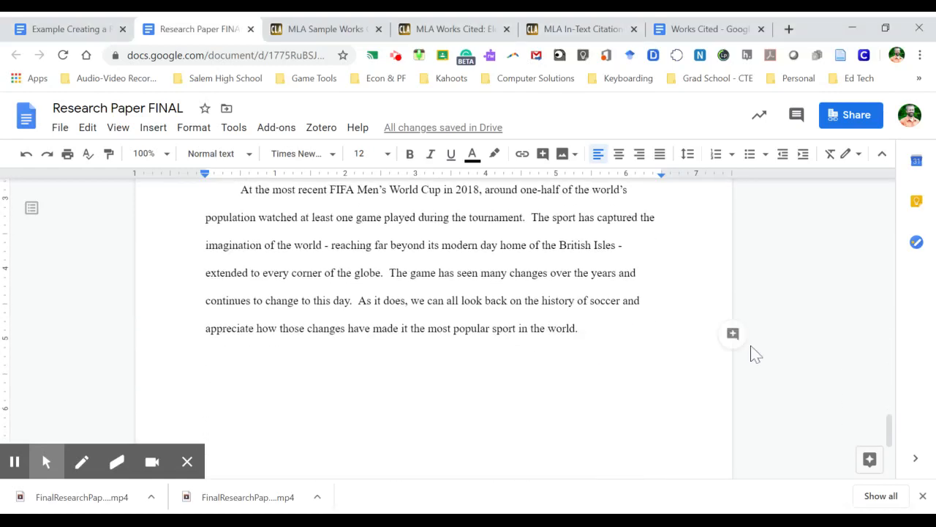
{"action": "mouse_move", "coordinate": [758, 331]}
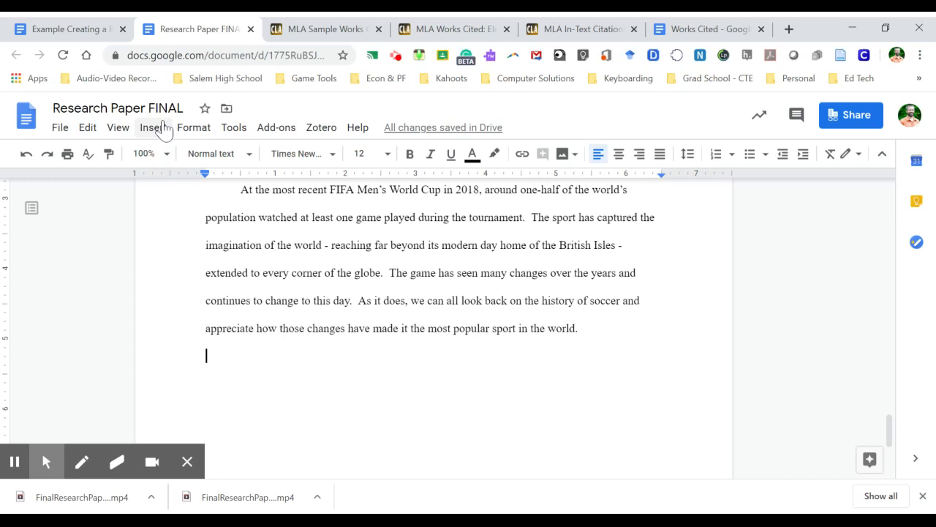
- Insert a page break, add a centered 'Work Cited' heading, left-align the next line, then switch to the example paper
{"action": "left_click", "coordinate": [152, 126]}
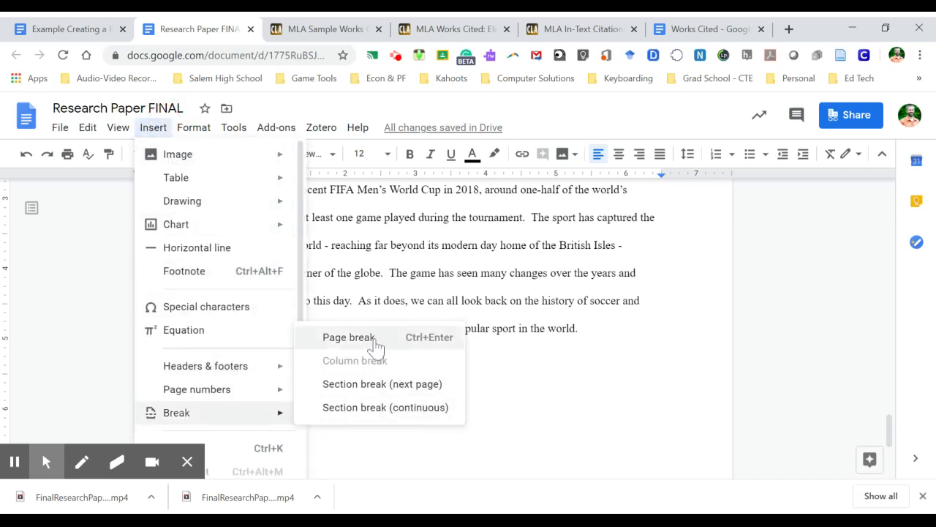
{"action": "left_click", "coordinate": [348, 336]}
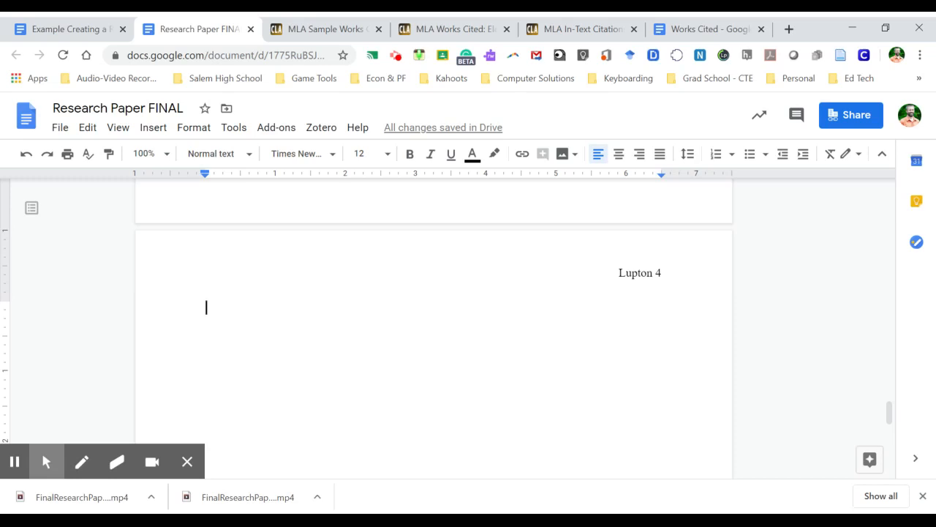
{"action": "left_click", "coordinate": [617, 154]}
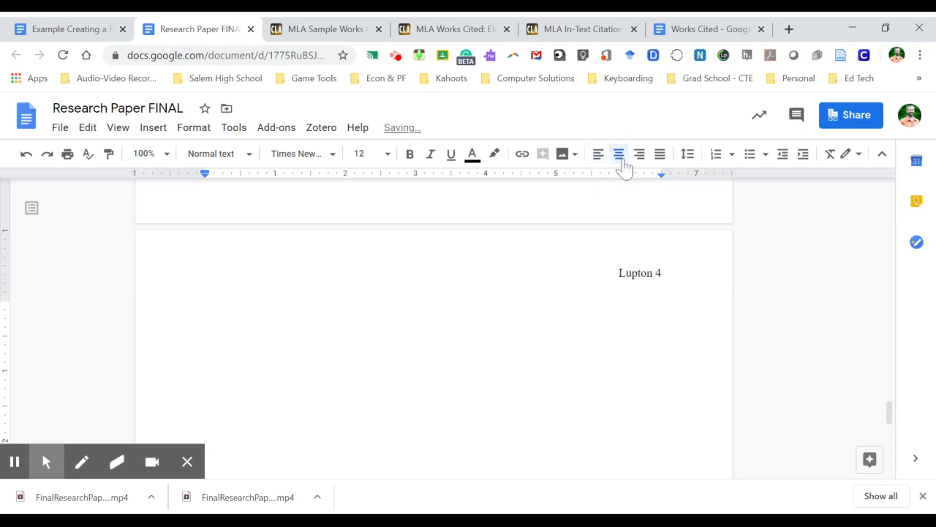
{"action": "type", "text": "Work Cited"}
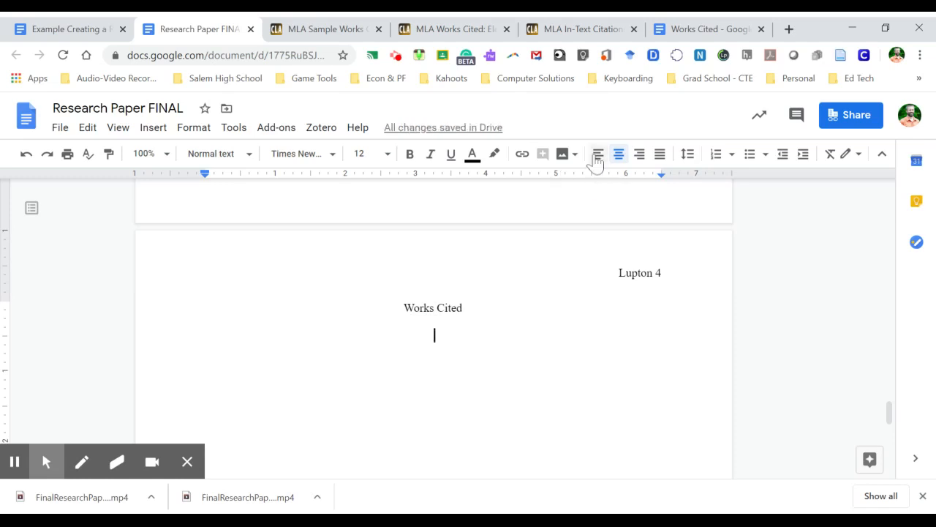
{"action": "left_click", "coordinate": [597, 154]}
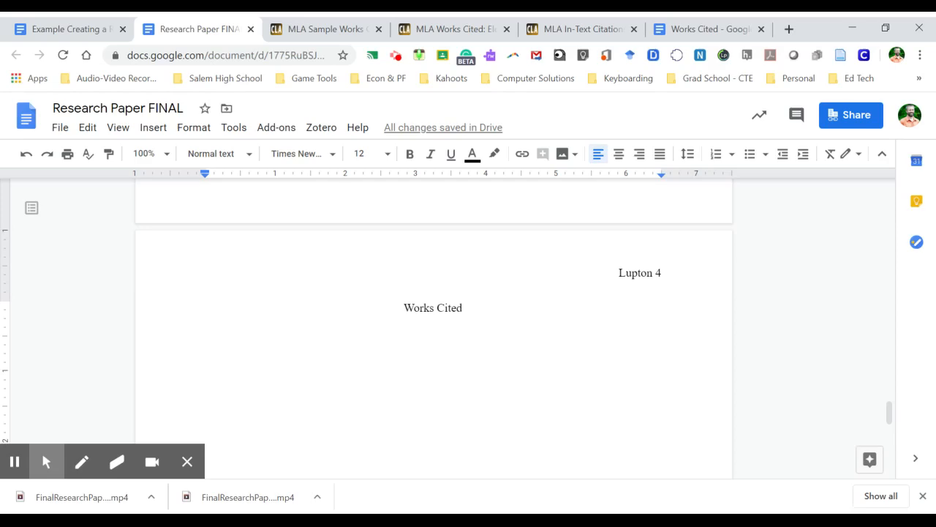
{"action": "left_click", "coordinate": [66, 29]}
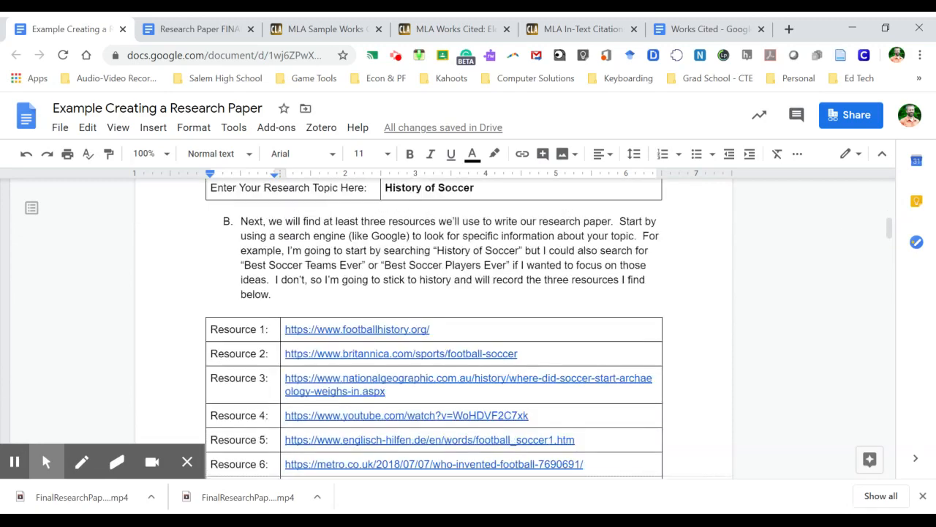
- Follow the Resource 1 link in the example paper to footballhistory.org
{"action": "scroll", "scroll_direction": "down", "scroll_amount": 3}
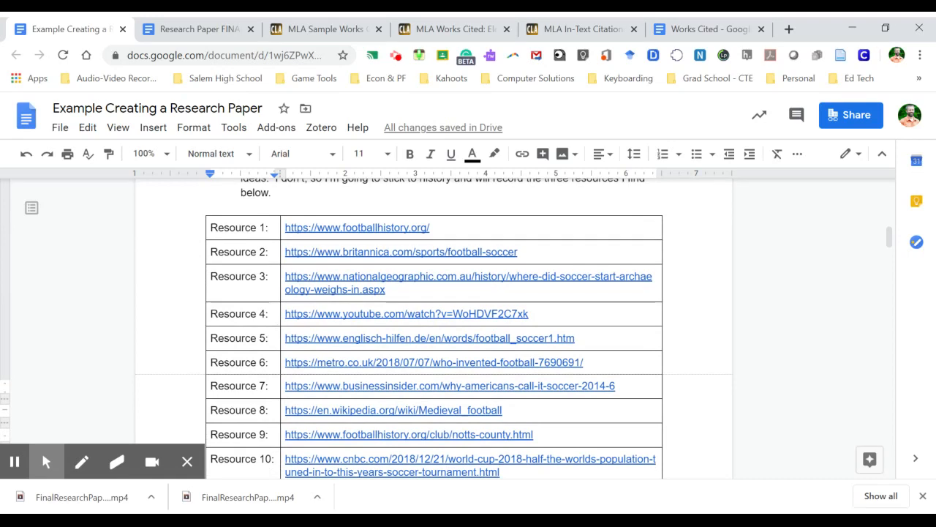
{"action": "left_click", "coordinate": [357, 228]}
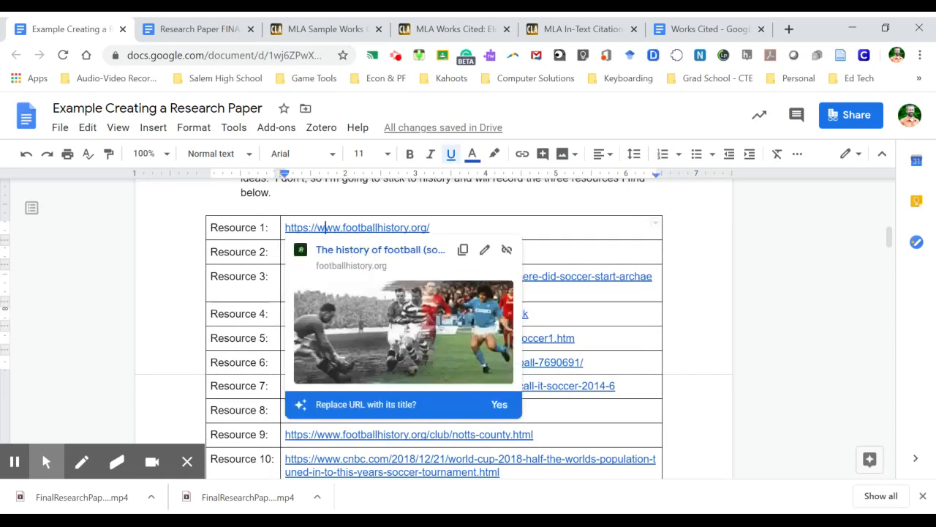
{"action": "left_click", "coordinate": [357, 226]}
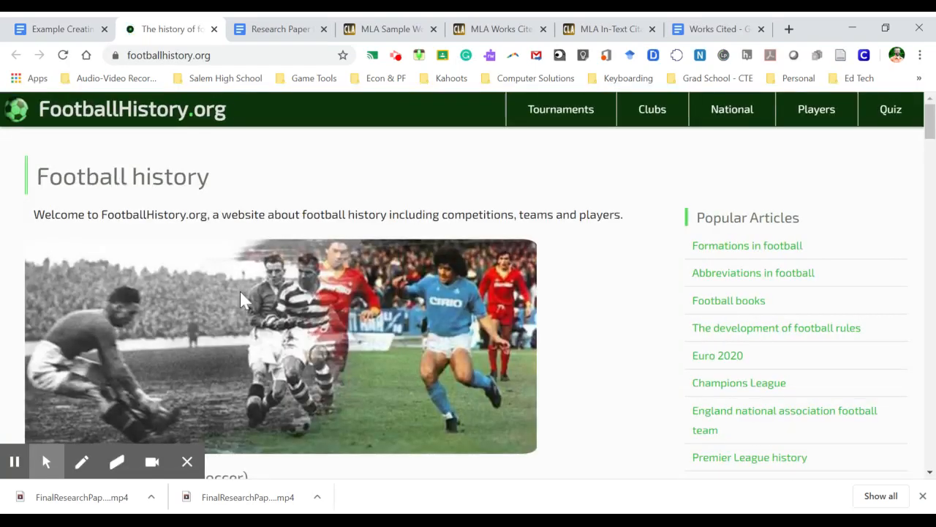
{"action": "scroll", "scroll_direction": "down", "scroll_amount": 3}
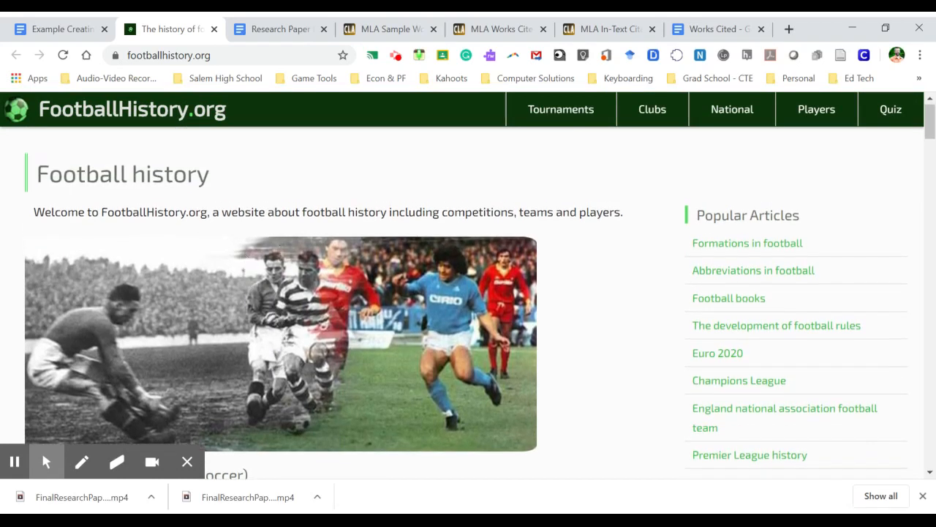
{"action": "mouse_move", "coordinate": [232, 208]}
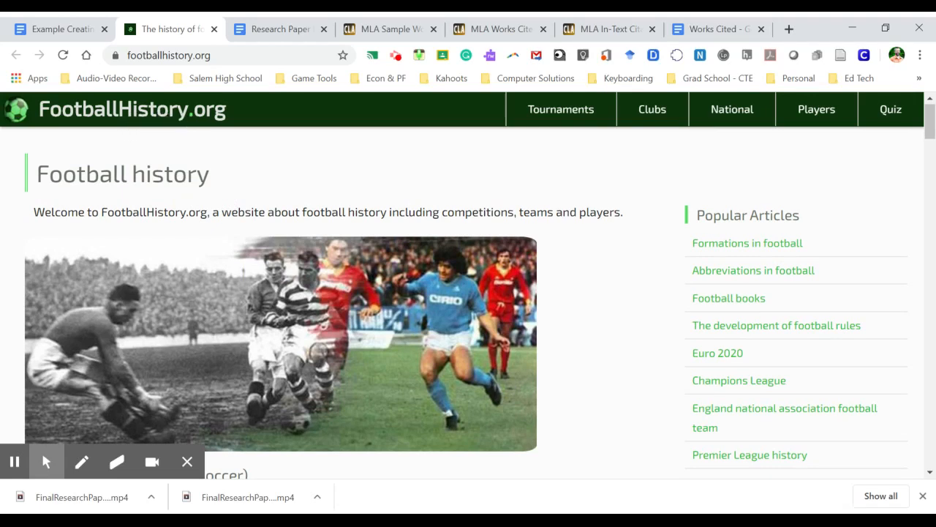
{"action": "mouse_move", "coordinate": [357, 150]}
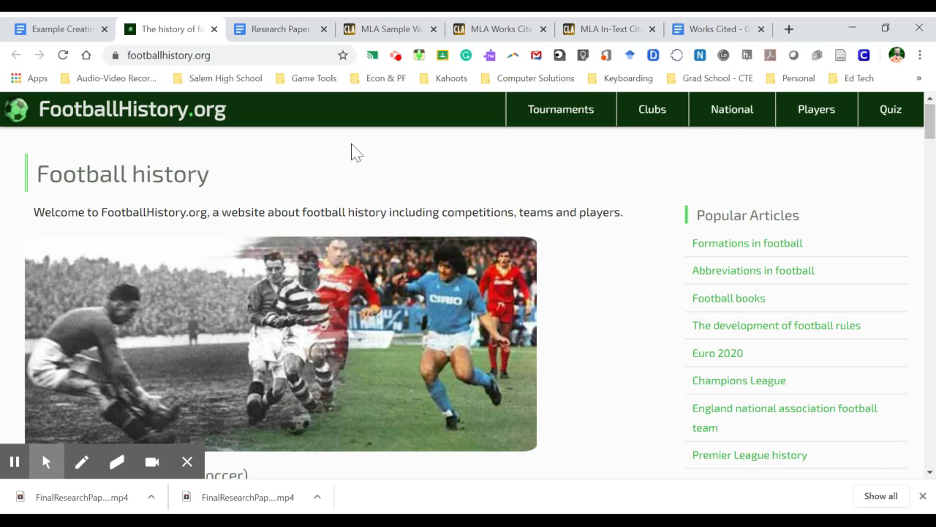
{"action": "mouse_move", "coordinate": [354, 23]}
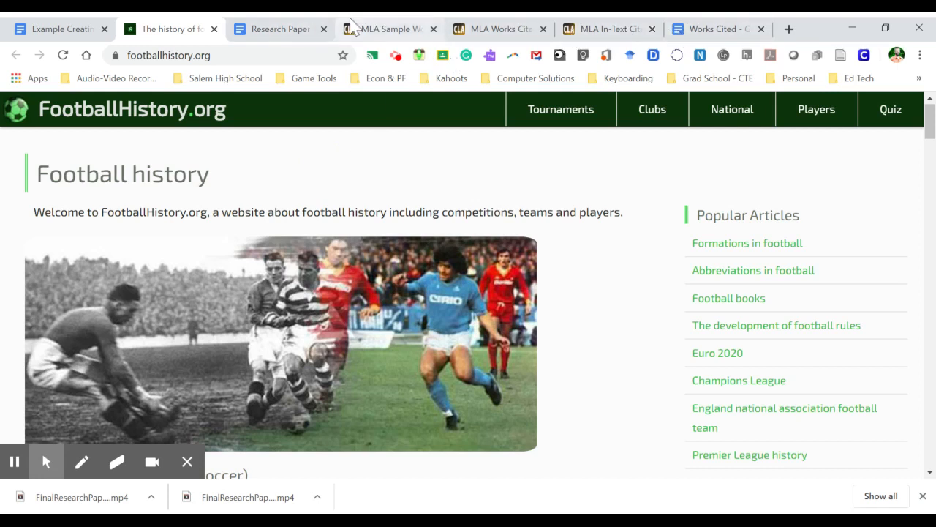
- Begin the entry with "Football history" and the website name Football History,
{"action": "left_click", "coordinate": [280, 29]}
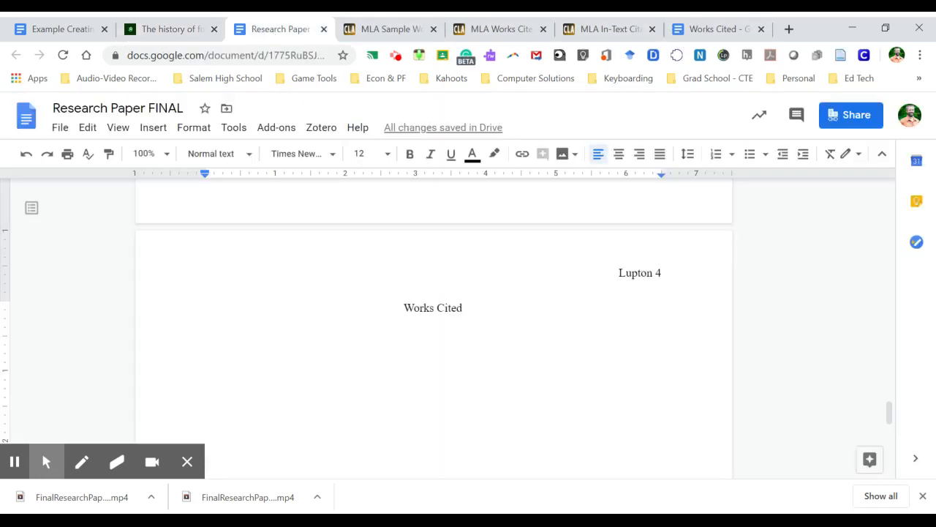
{"action": "type", "text": "\"Foo"}
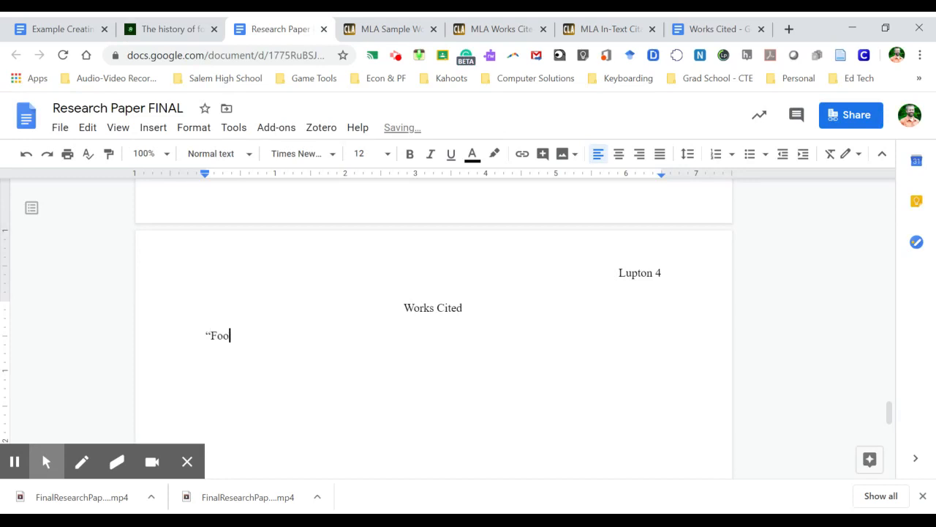
{"action": "type", "text": "tball"}
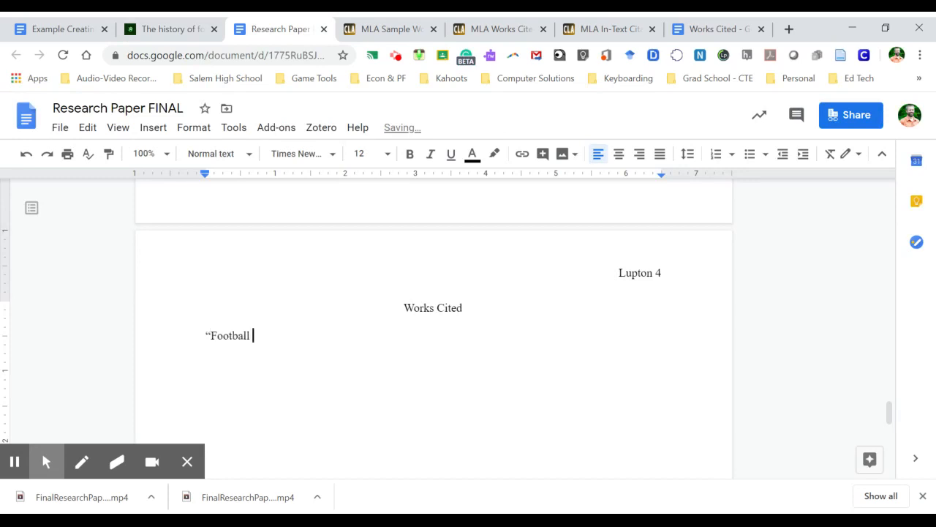
{"action": "type", "text": "history.”"}
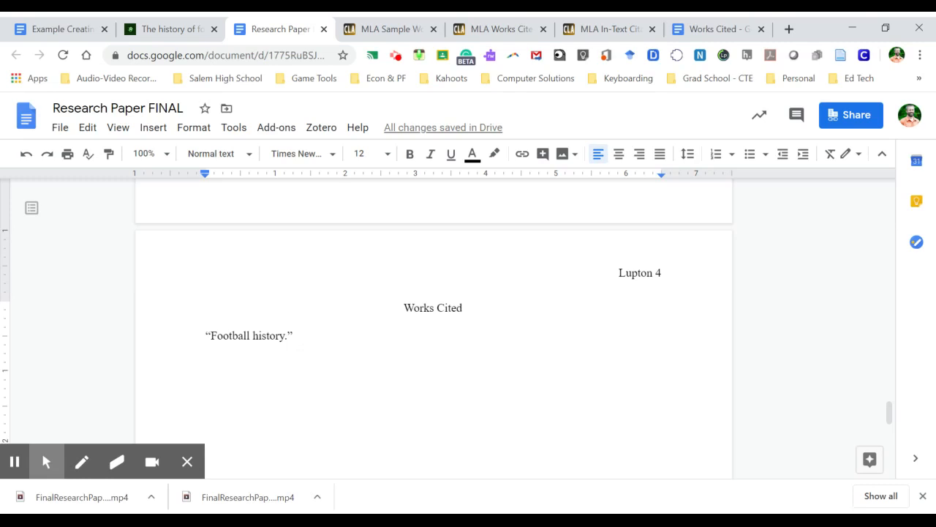
{"action": "type", "text": "F"}
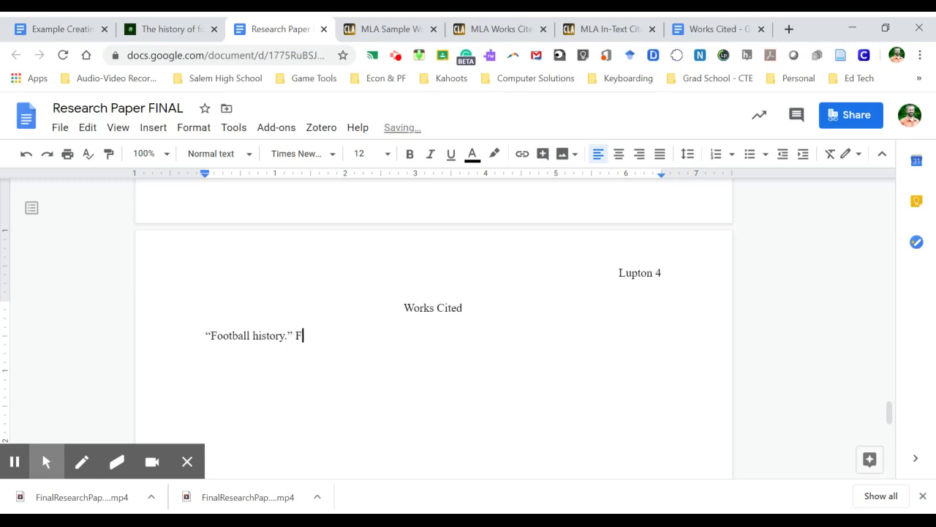
{"action": "type", "text": "ootb"}
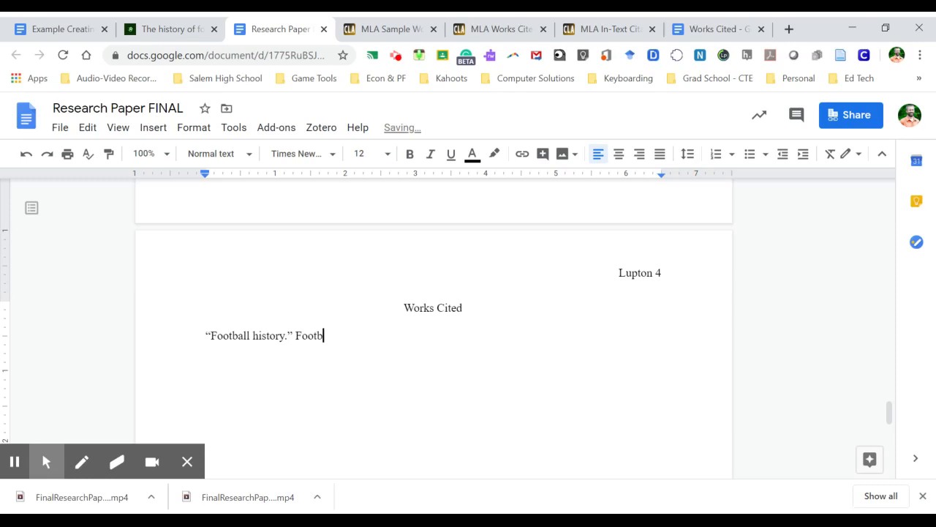
{"action": "type", "text": "all"}
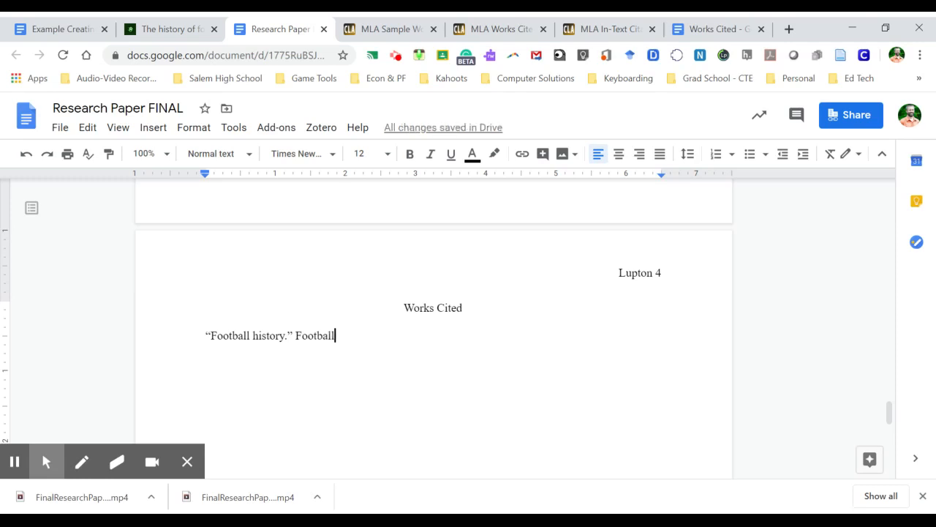
{"action": "type", "text": "History"}
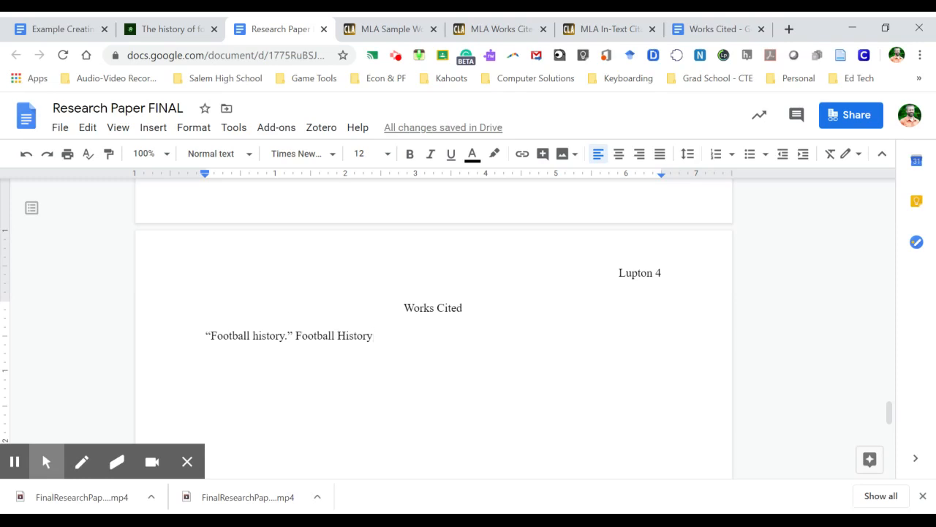
{"action": "type", "text": ","}
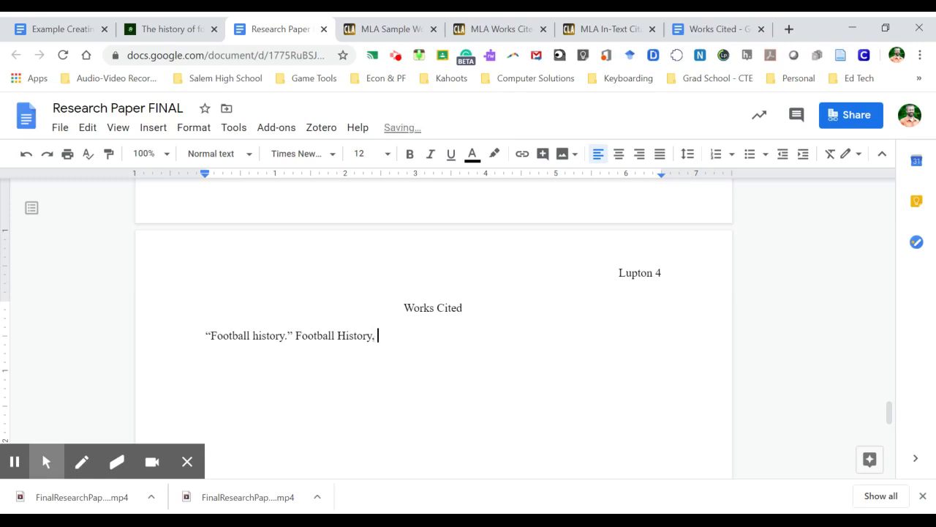
{"action": "left_click", "coordinate": [168, 29]}
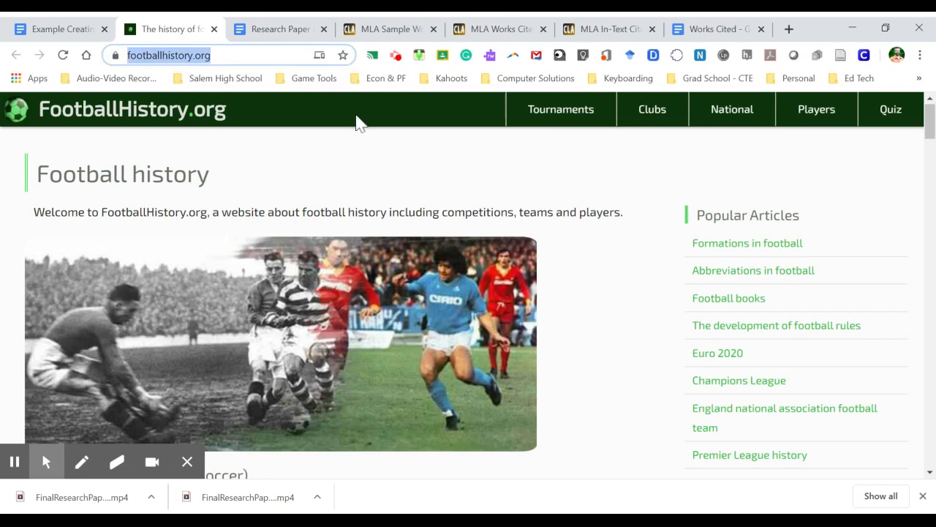
{"action": "left_click", "coordinate": [281, 30]}
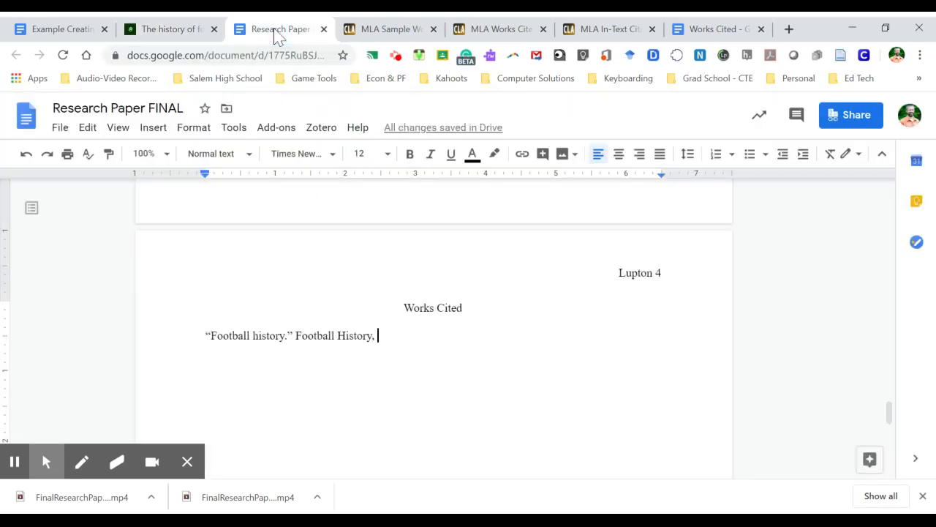
{"action": "type", "text": "https://www.footballhistory.org/"}
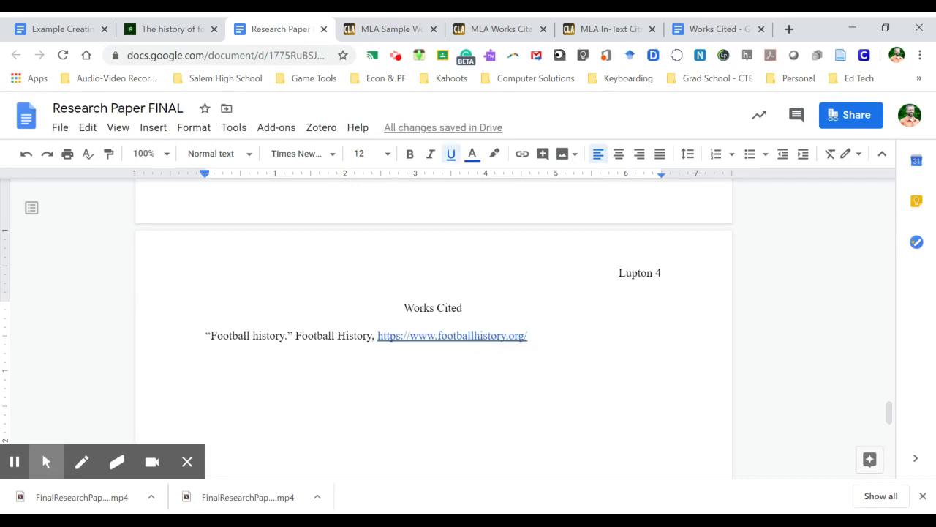
{"action": "type", "text": "."}
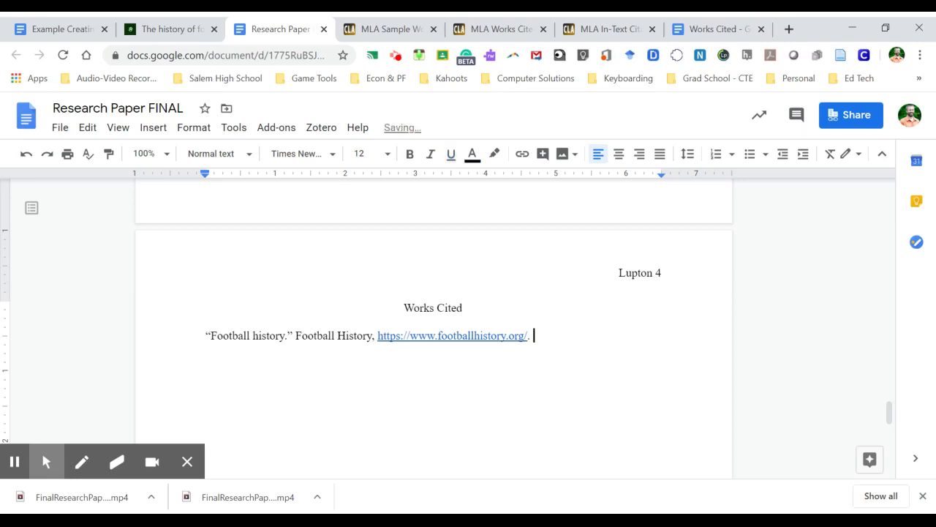
{"action": "type", "text": "Accessed"}
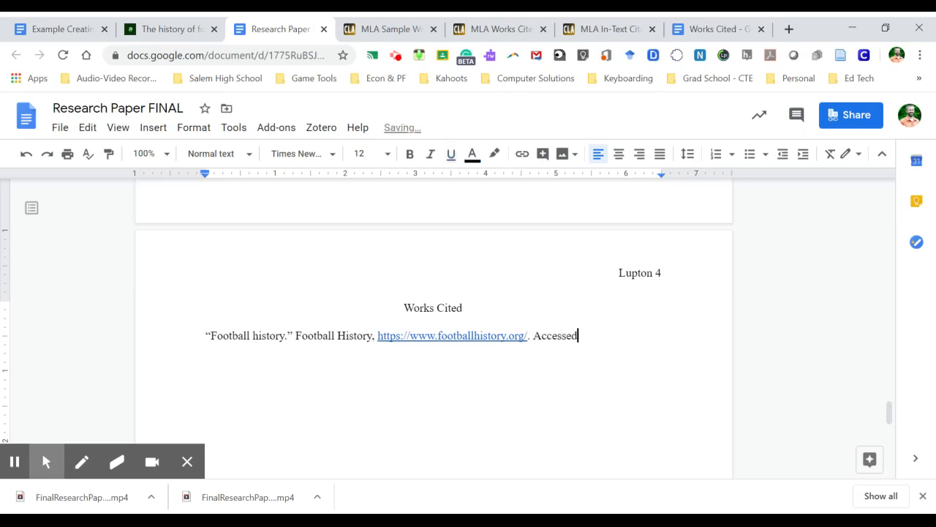
{"action": "type", "text": "\" \""}
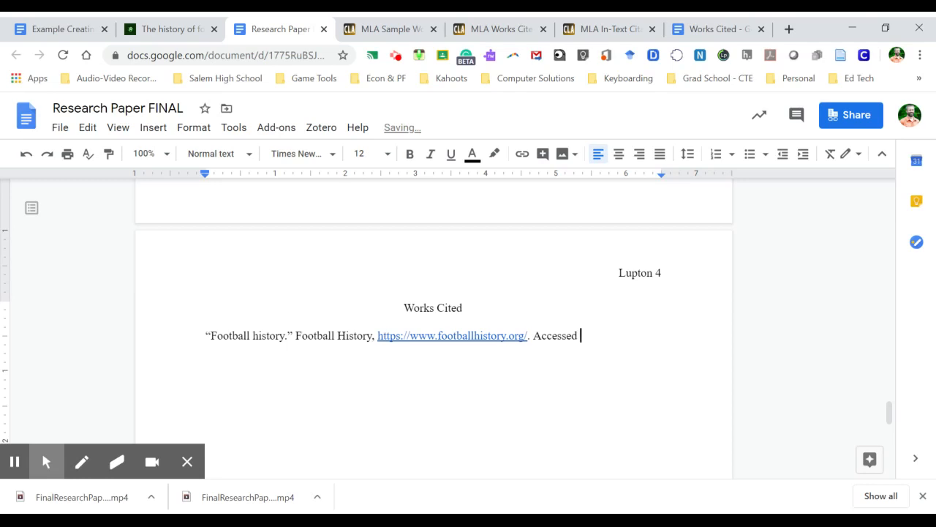
{"action": "type", "text": "March"}
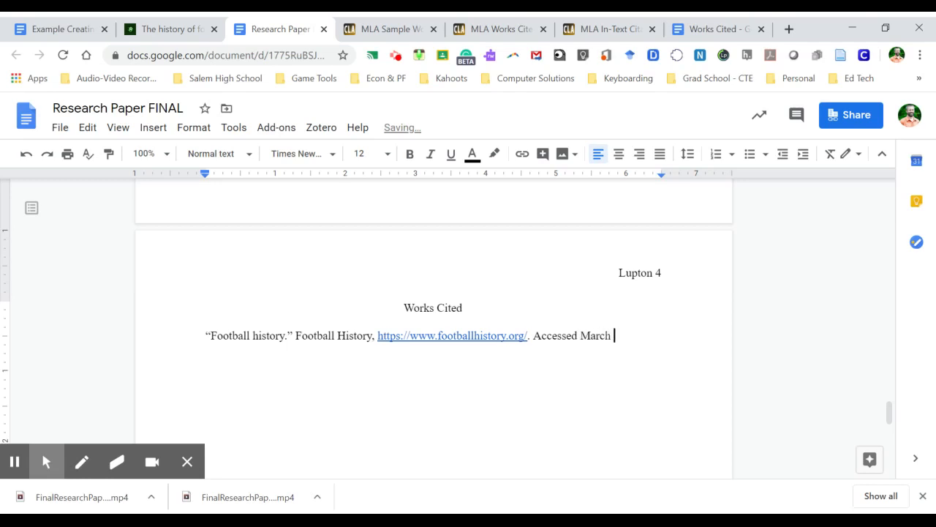
{"action": "type", "text": "30, 200"}
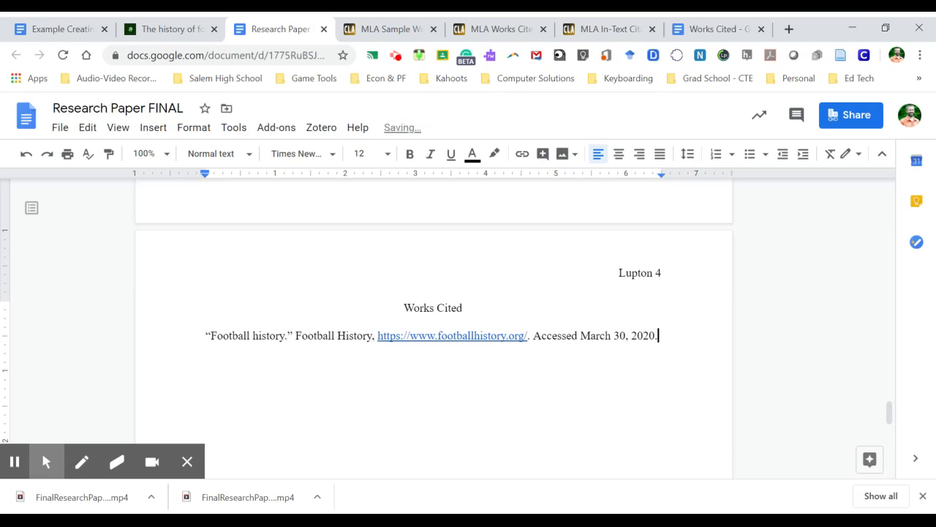
- Remove the hyperlink so the web address stays plain text
{"action": "left_click", "coordinate": [452, 335]}
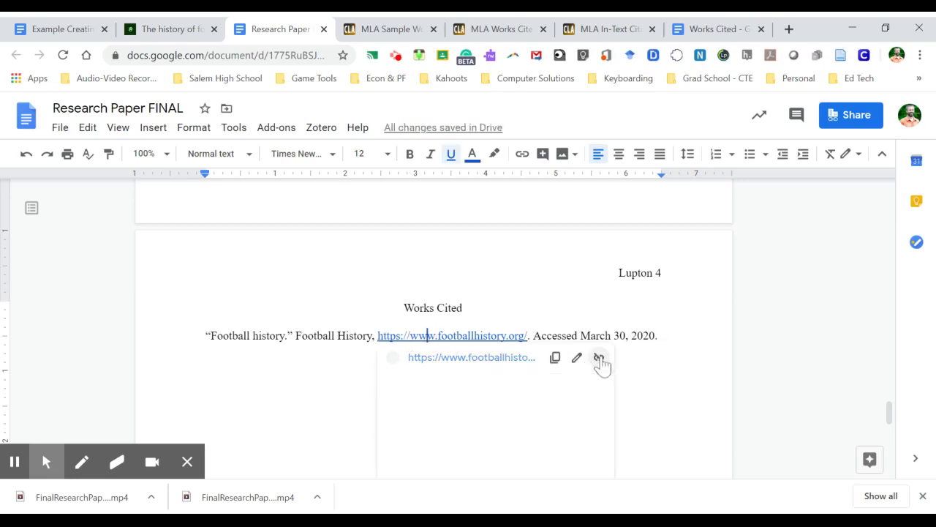
{"action": "left_click", "coordinate": [600, 357]}
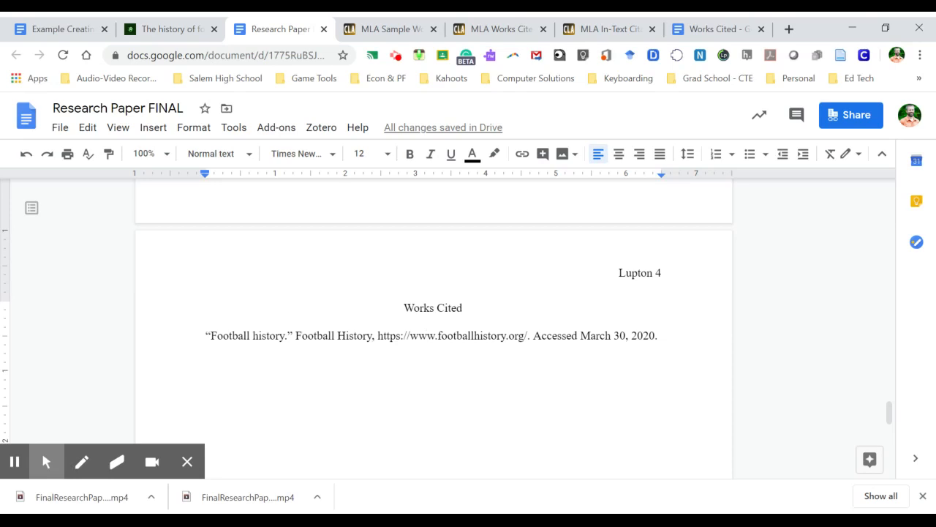
{"action": "mouse_move", "coordinate": [626, 199]}
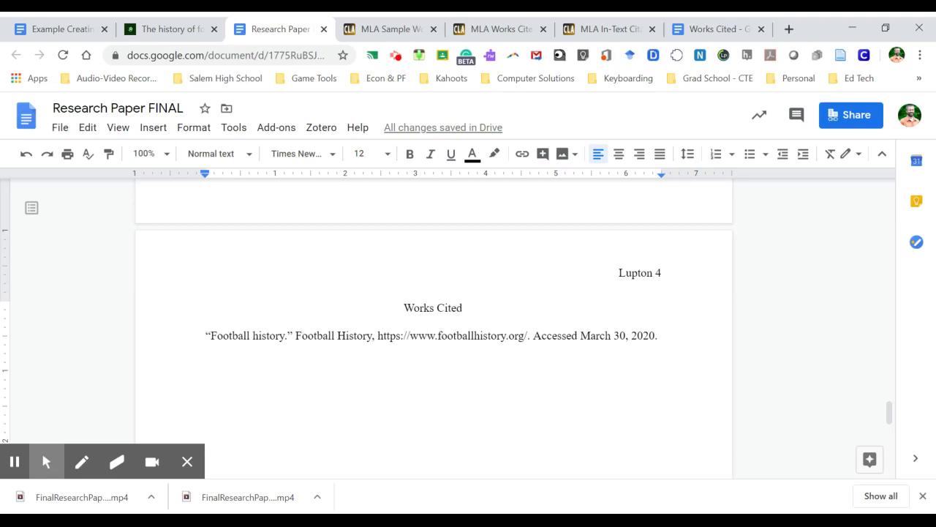
- Select and copy the citation entries in the separate Works Cited document, then return to the paper
{"action": "left_click", "coordinate": [716, 29]}
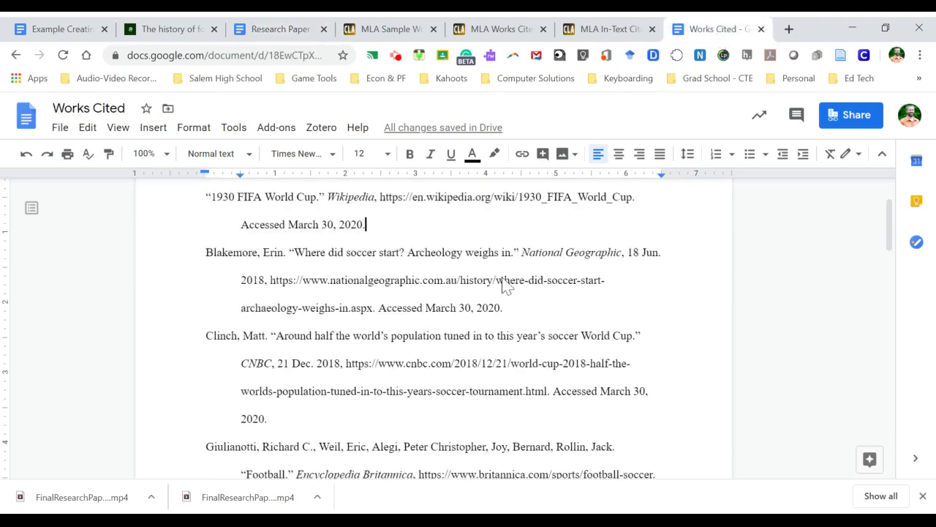
{"action": "scroll", "scroll_direction": "down", "scroll_amount": 3}
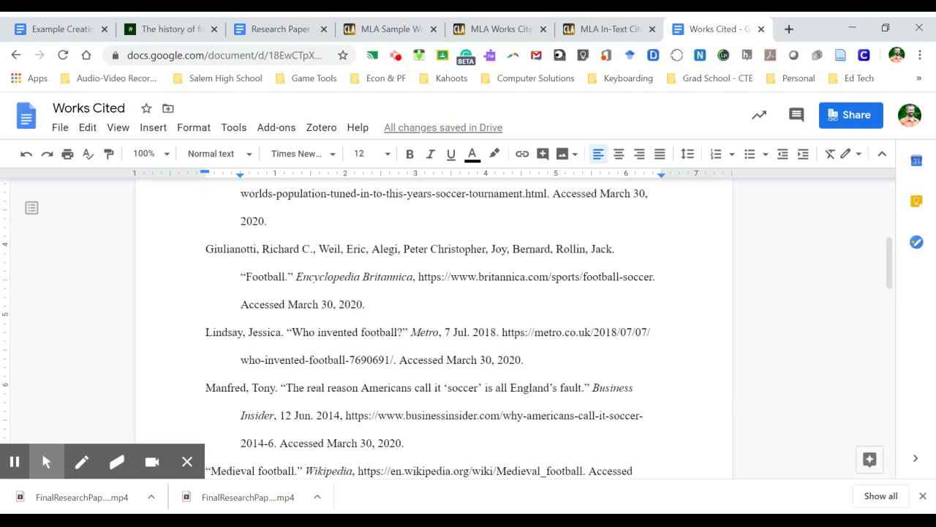
{"action": "scroll", "scroll_direction": "up", "scroll_amount": 3}
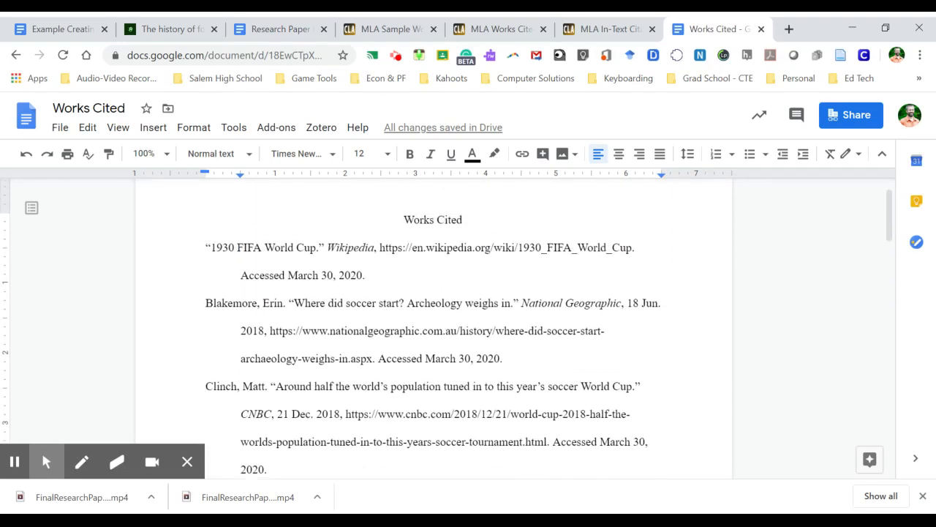
{"action": "scroll", "scroll_direction": "down", "scroll_amount": 3}
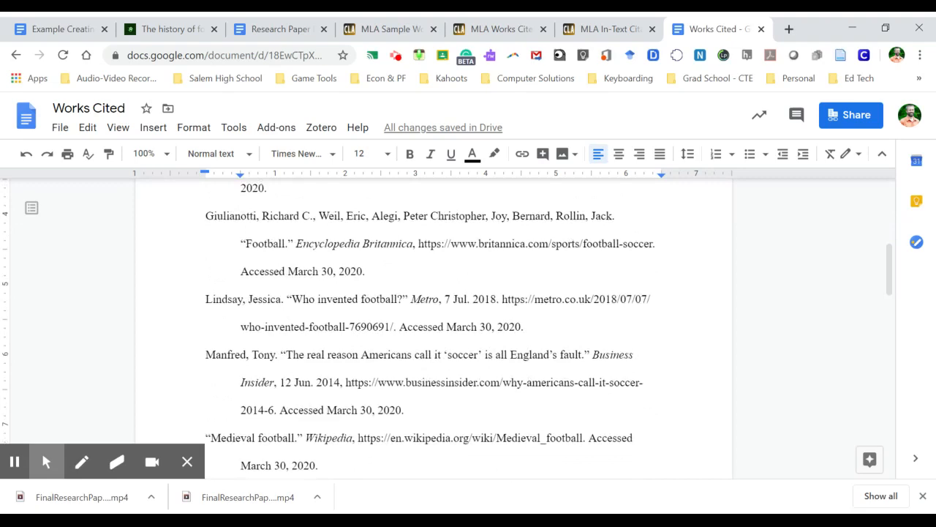
{"action": "scroll", "scroll_direction": "down", "scroll_amount": 3}
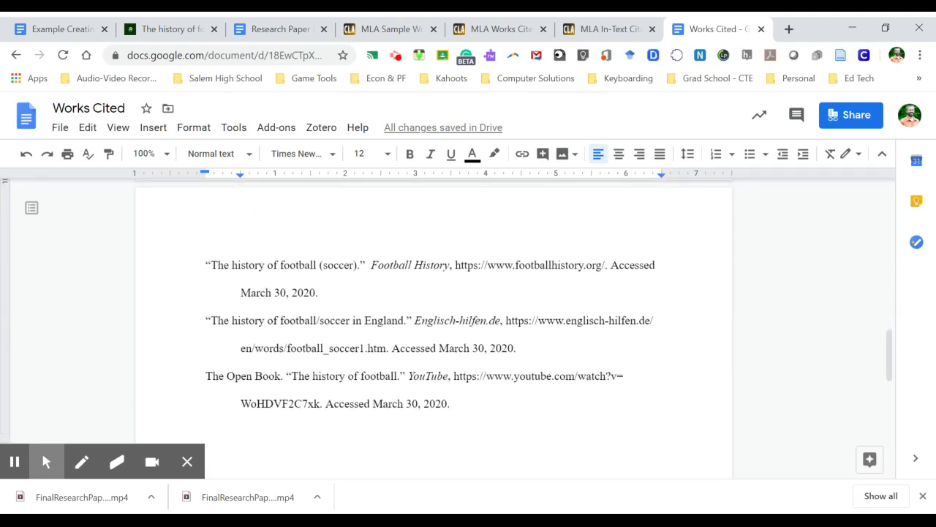
{"action": "left_click_drag", "start_coordinate": [206, 265], "coordinate": [451, 404]}
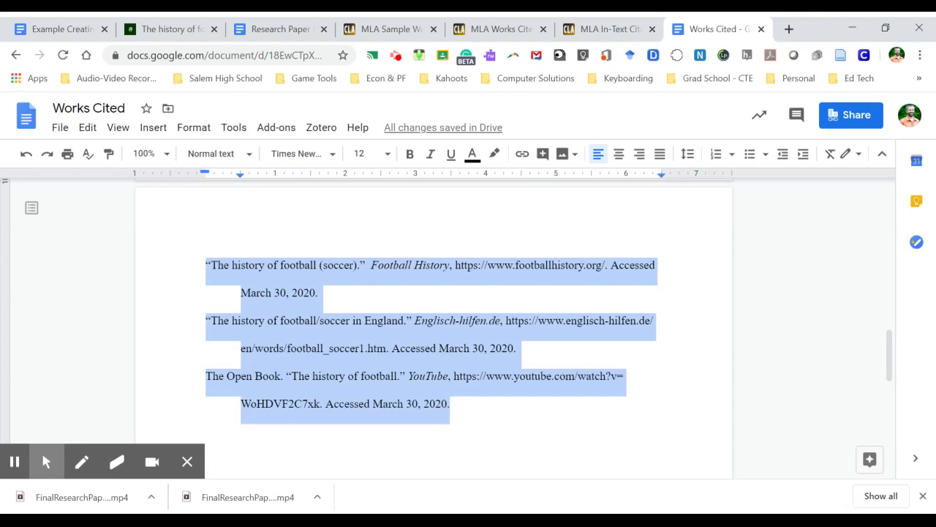
{"action": "left_click", "coordinate": [280, 29]}
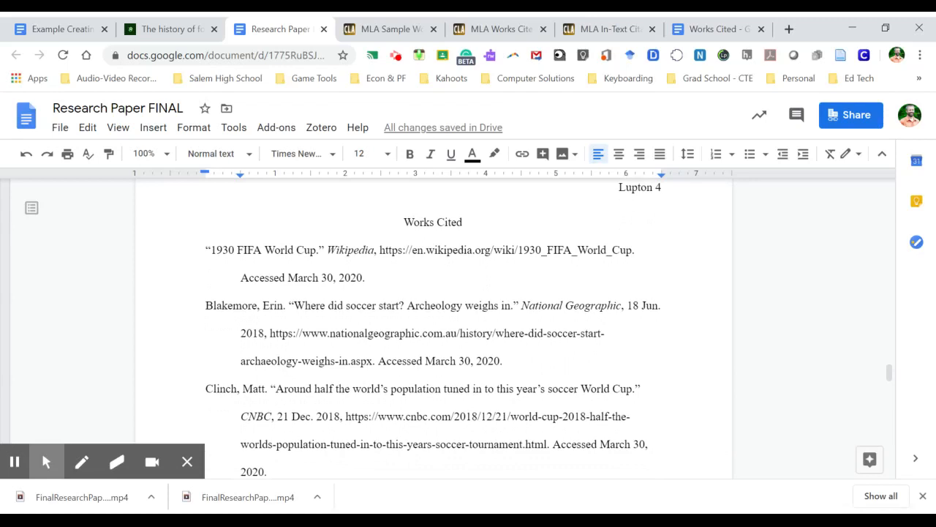
{"action": "scroll", "scroll_direction": "down", "scroll_amount": 3}
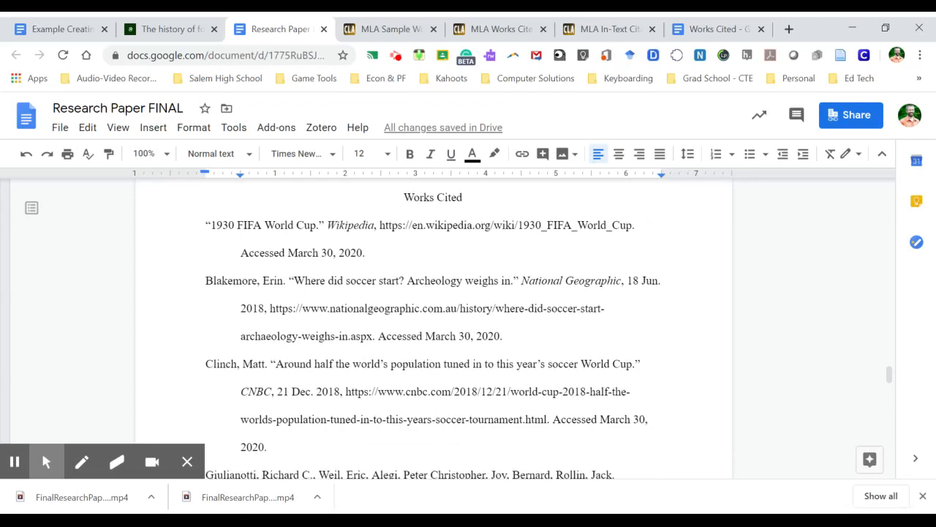
{"action": "left_click_drag", "start_coordinate": [207, 225], "coordinate": [364, 252]}
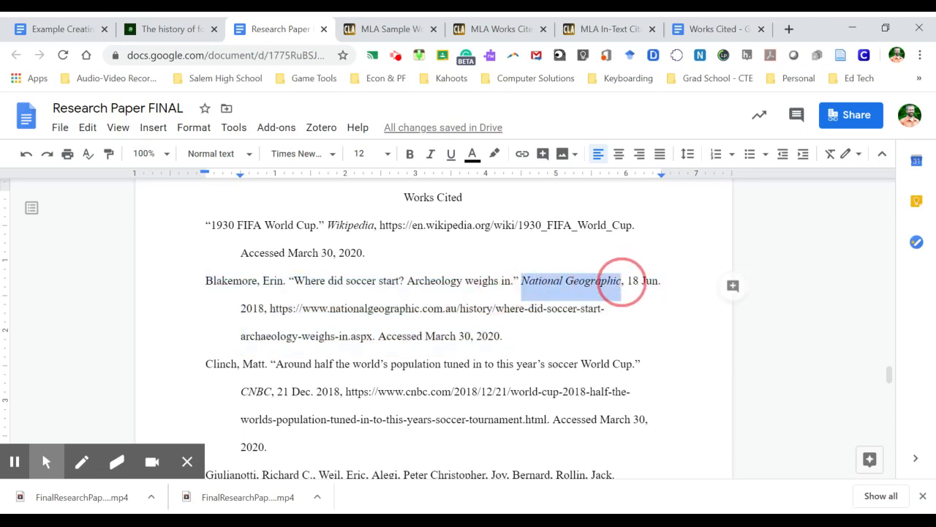
{"action": "left_click", "coordinate": [430, 153]}
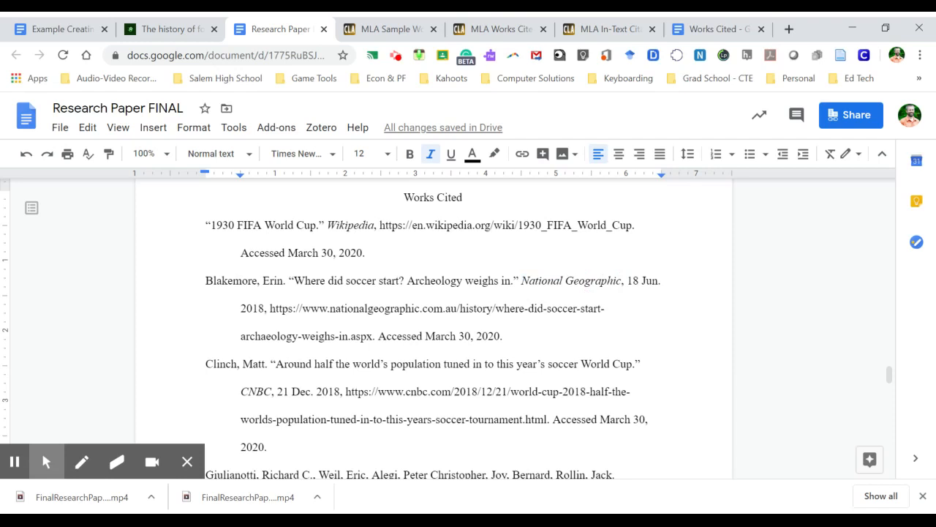
{"action": "left_click_drag", "start_coordinate": [628, 281], "coordinate": [270, 307]}
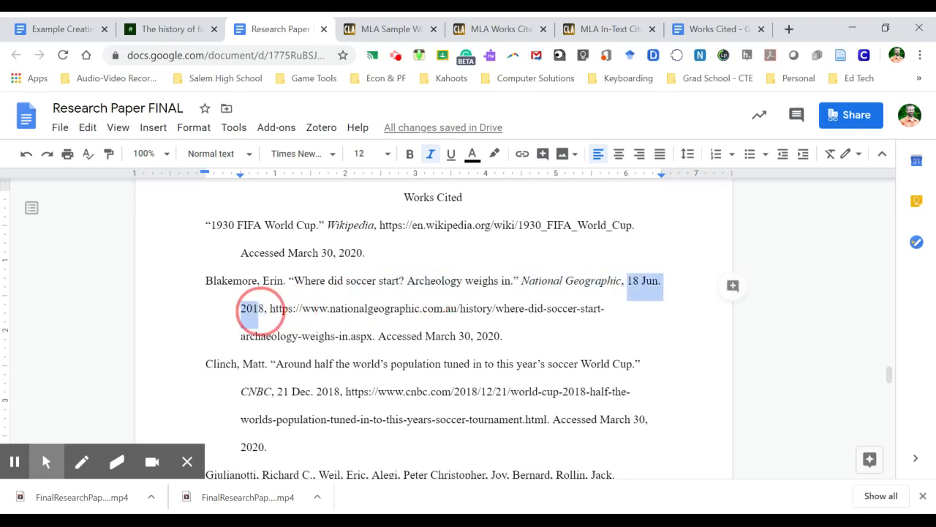
{"action": "left_click", "coordinate": [251, 307]}
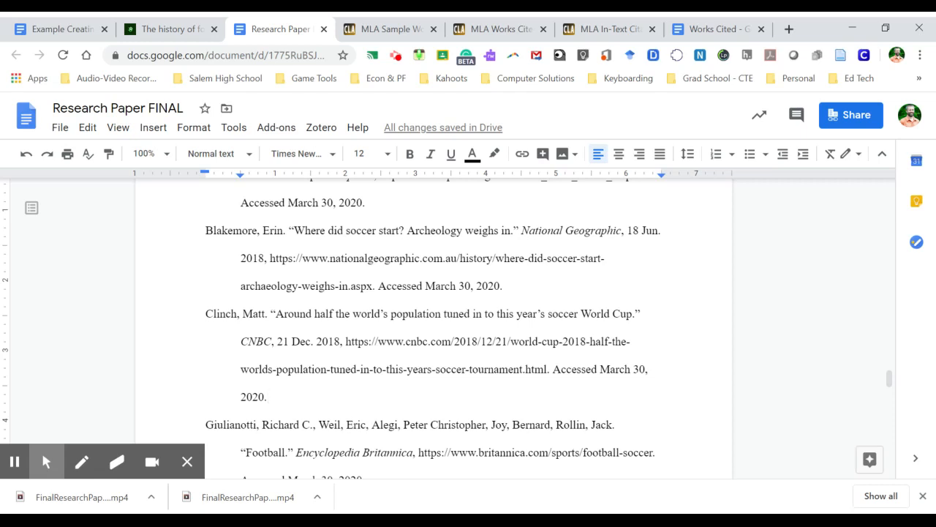
{"action": "double_click", "coordinate": [255, 341]}
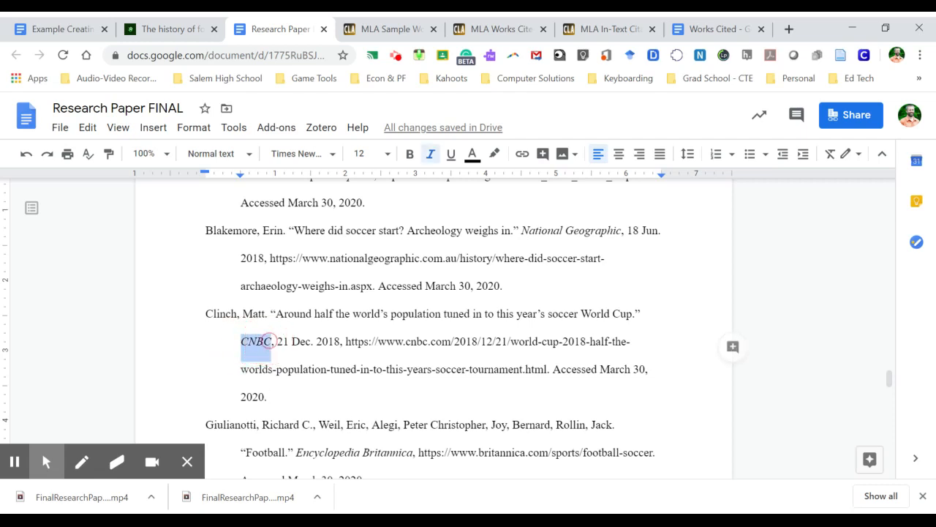
{"action": "left_click", "coordinate": [276, 342]}
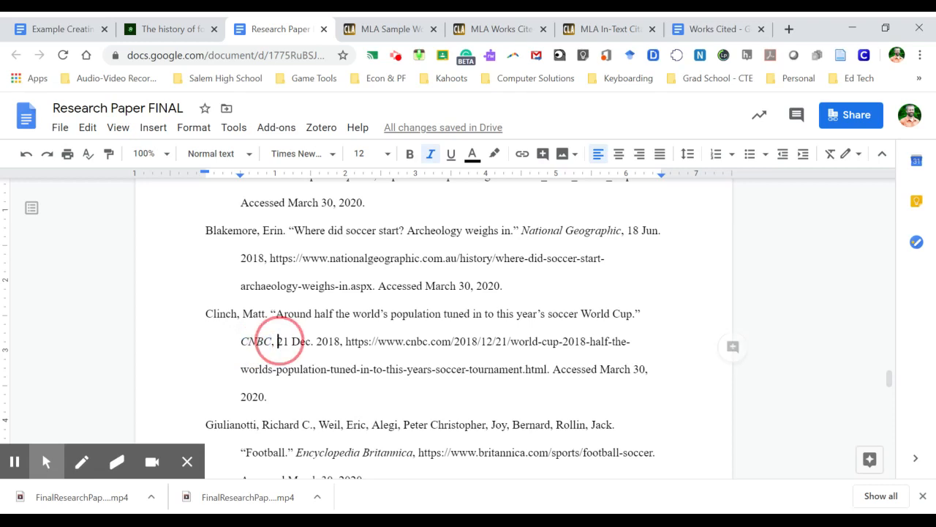
{"action": "left_click_drag", "start_coordinate": [278, 341], "coordinate": [331, 340]}
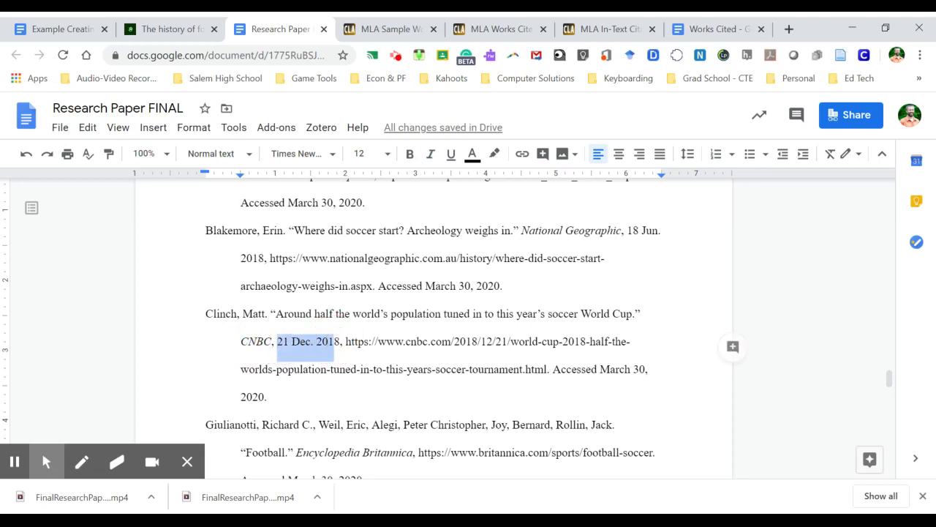
{"action": "left_click", "coordinate": [352, 343]}
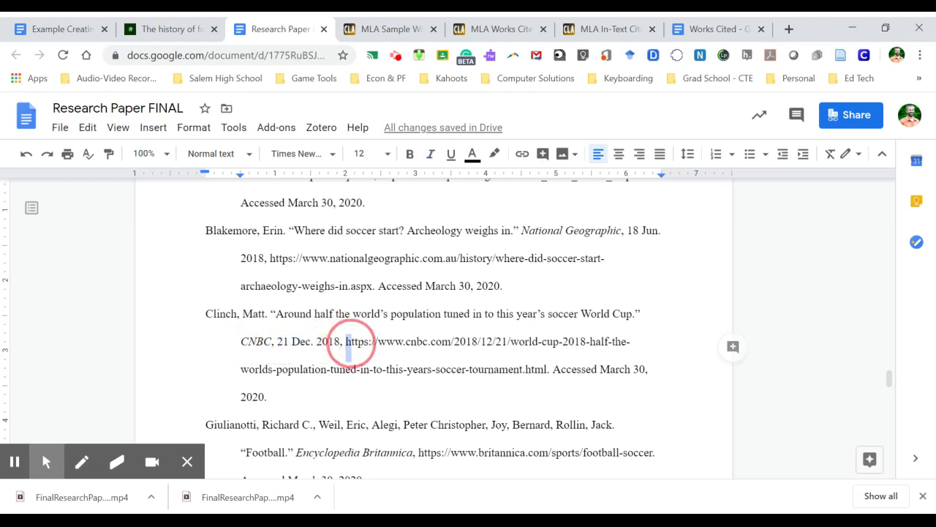
{"action": "left_click", "coordinate": [545, 369]}
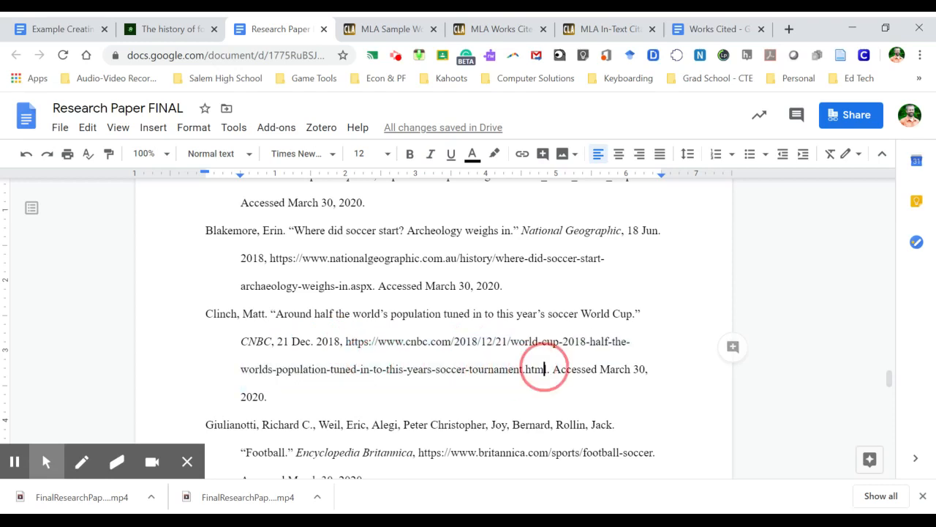
{"action": "left_click_drag", "start_coordinate": [547, 368], "coordinate": [268, 396]}
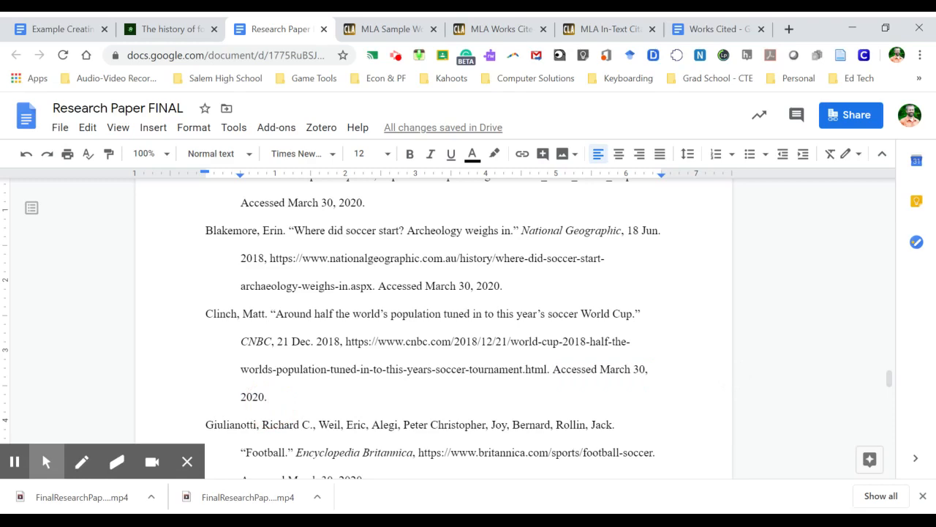
{"action": "scroll", "scroll_direction": "down", "scroll_amount": 3}
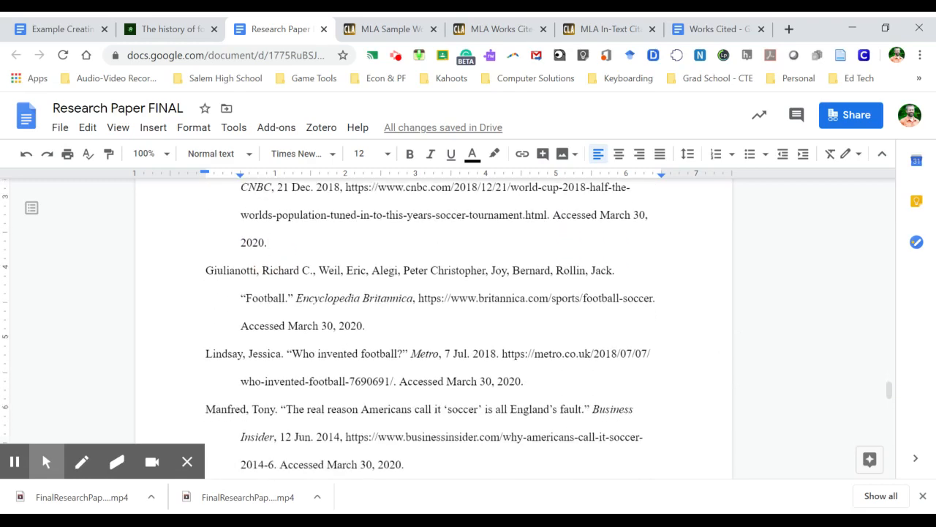
{"action": "scroll", "scroll_direction": "up", "scroll_amount": 3}
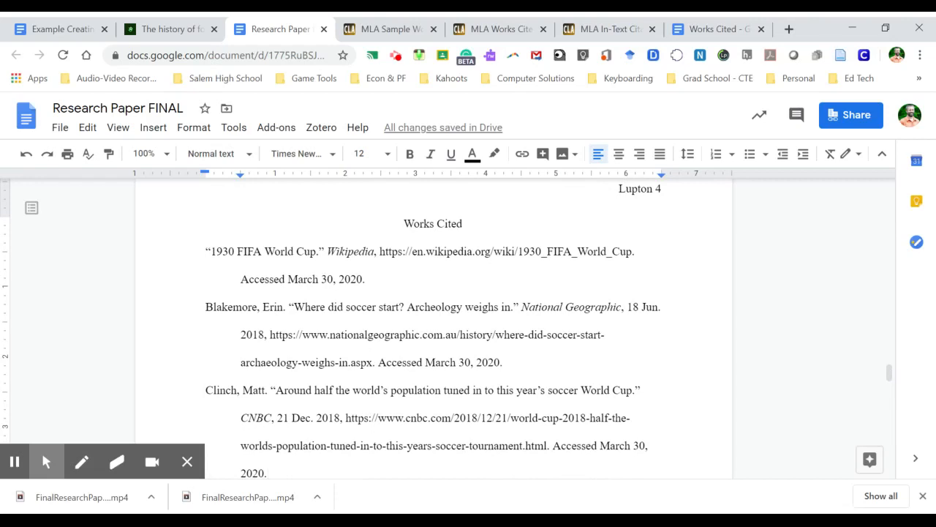
{"action": "scroll", "scroll_direction": "down", "scroll_amount": 3}
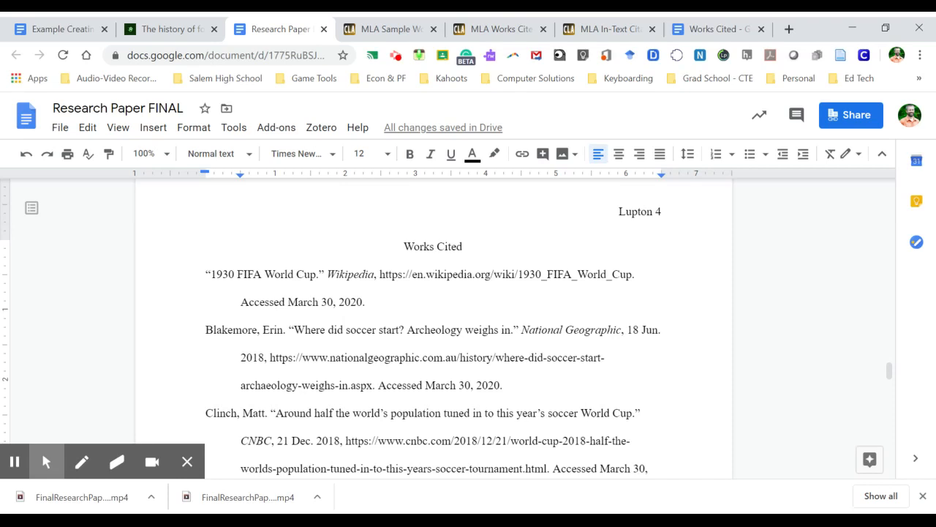
{"action": "left_click_drag", "start_coordinate": [205, 274], "coordinate": [364, 301]}
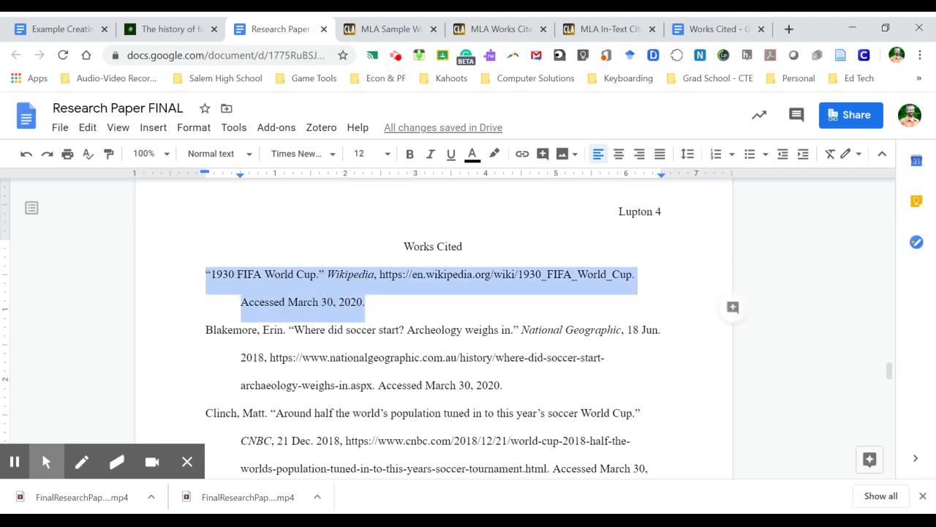
{"action": "left_click", "coordinate": [228, 274]}
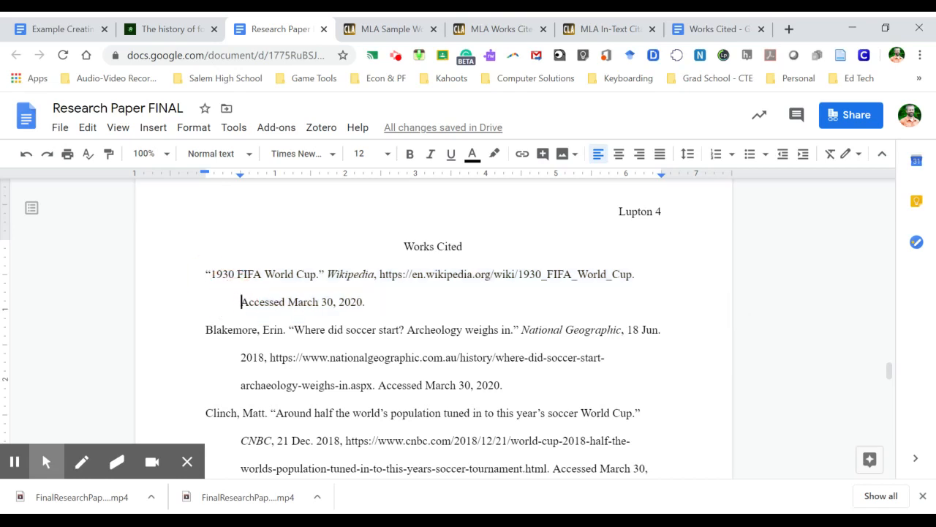
{"action": "scroll", "scroll_direction": "down", "scroll_amount": 3}
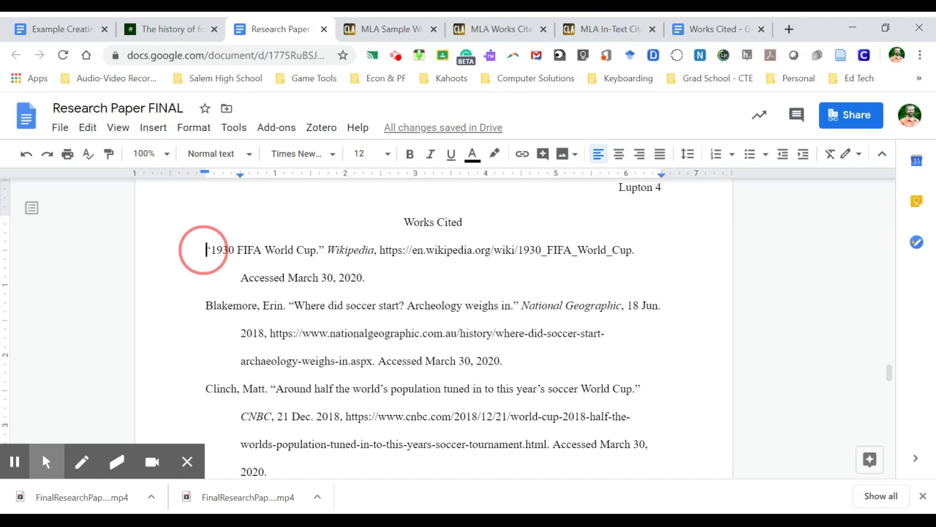
{"action": "left_click", "coordinate": [207, 249]}
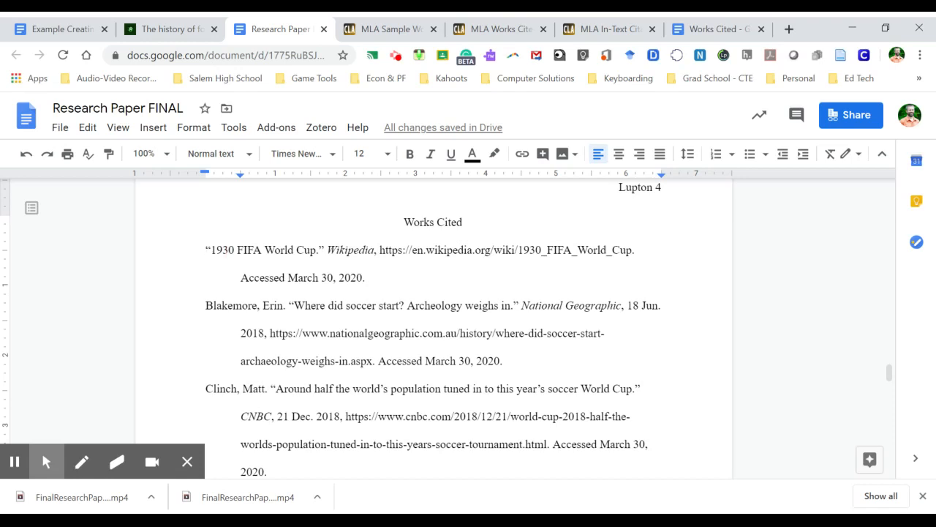
{"action": "left_click_drag", "start_coordinate": [205, 249], "coordinate": [365, 278]}
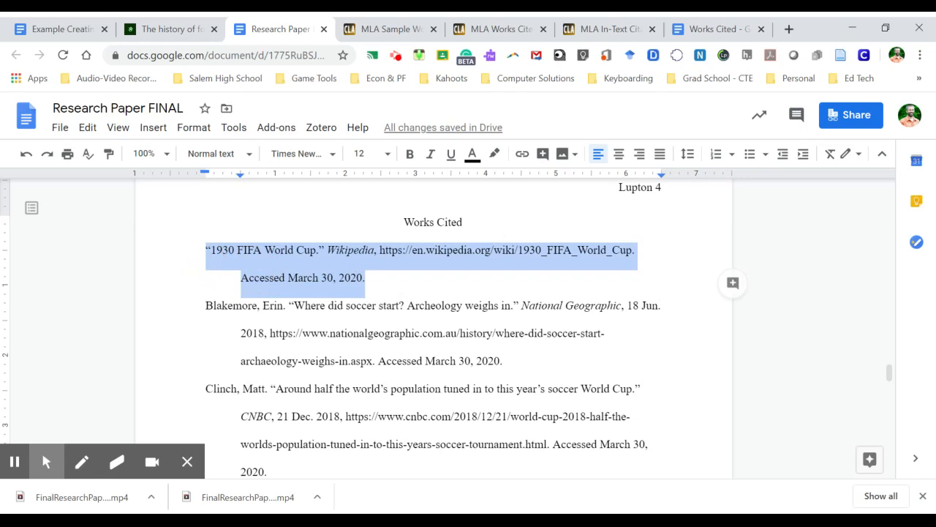
{"action": "left_click", "coordinate": [193, 126]}
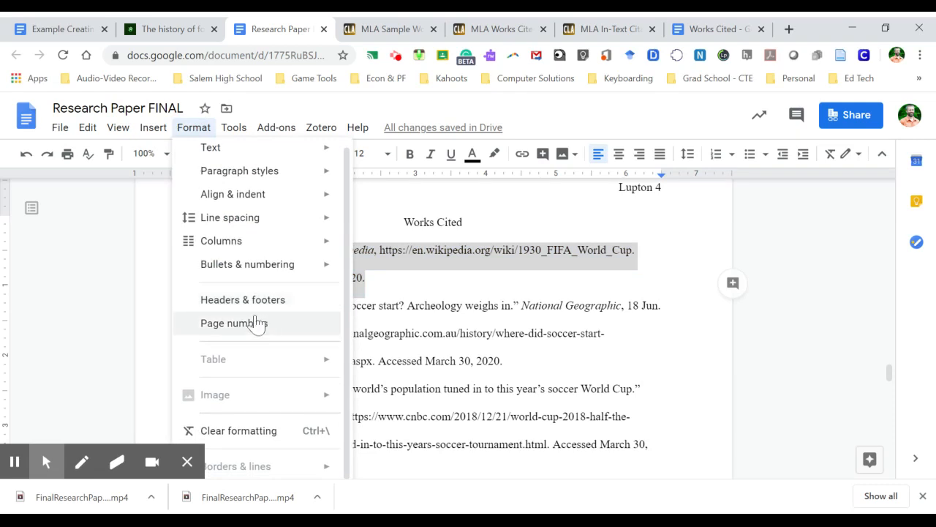
{"action": "mouse_move", "coordinate": [230, 216]}
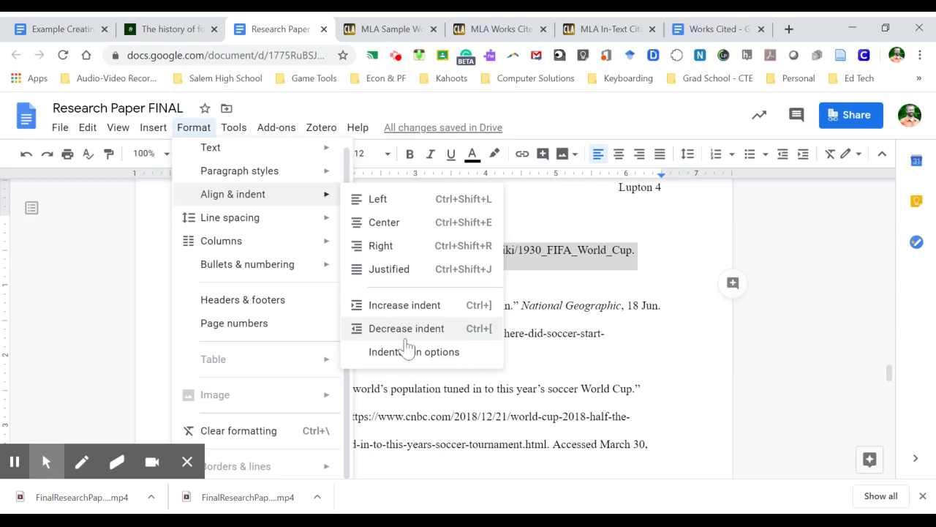
- Set the 1930 FIFA World Cup entry's special indent to None
{"action": "left_click", "coordinate": [404, 352]}
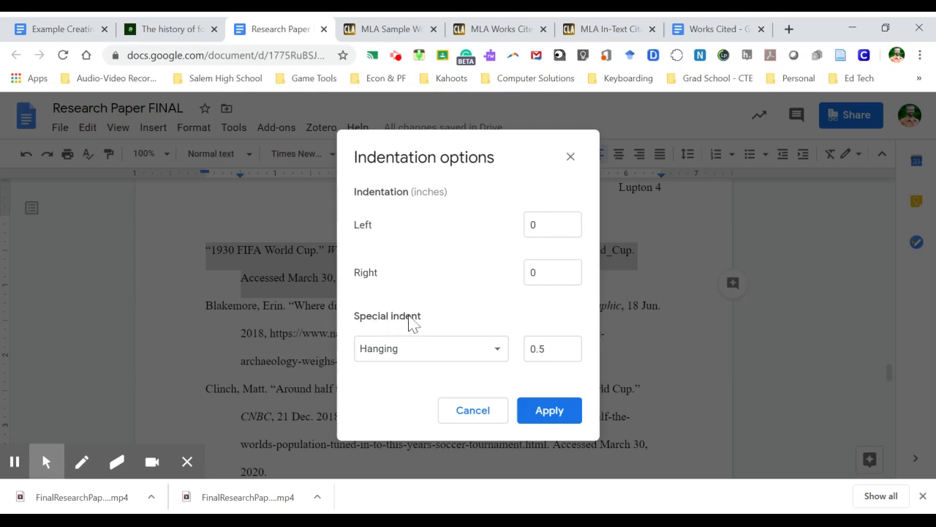
{"action": "mouse_move", "coordinate": [456, 355]}
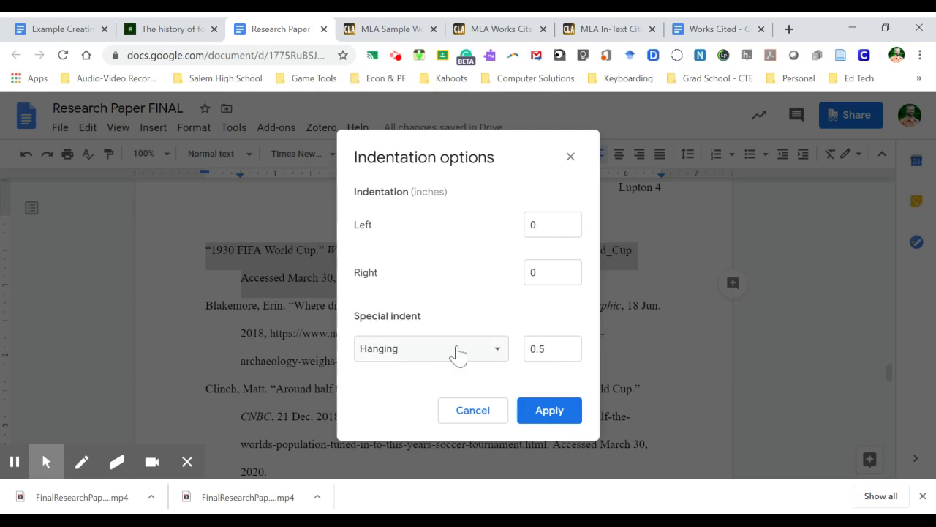
{"action": "left_click", "coordinate": [430, 348]}
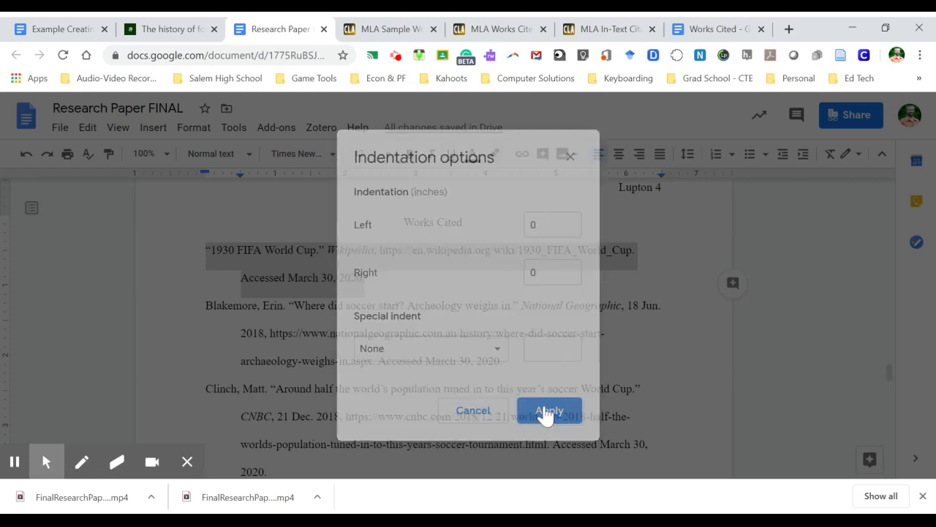
{"action": "left_click", "coordinate": [550, 410]}
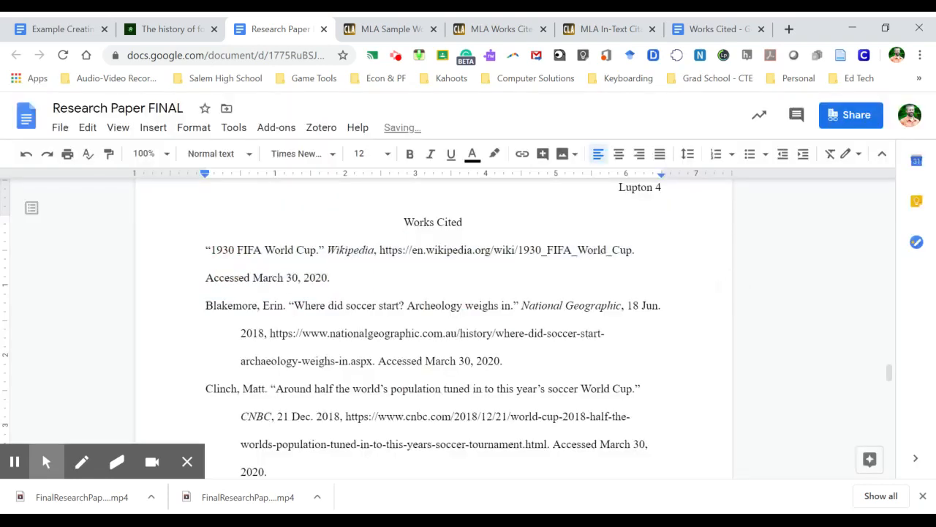
- Reapply a hanging special indent to the first Works Cited entry
{"action": "left_click_drag", "start_coordinate": [206, 248], "coordinate": [329, 278]}
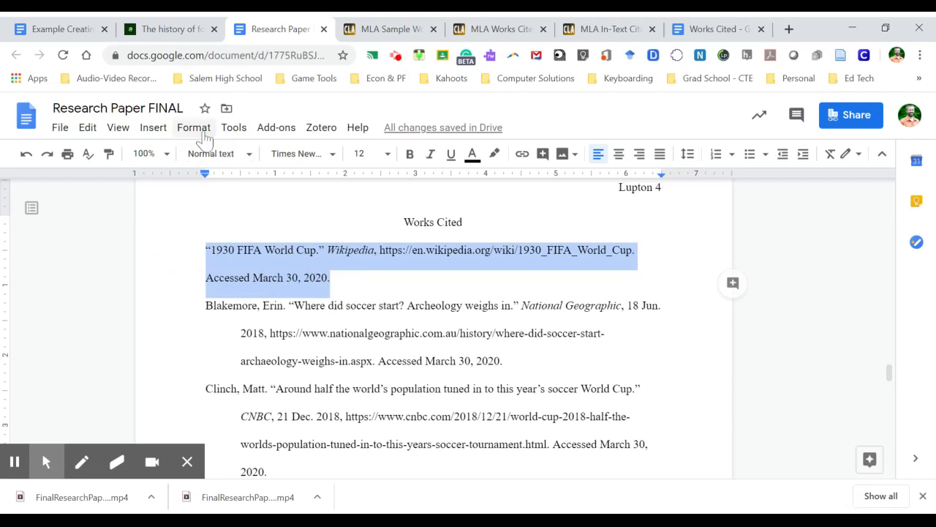
{"action": "left_click", "coordinate": [194, 126]}
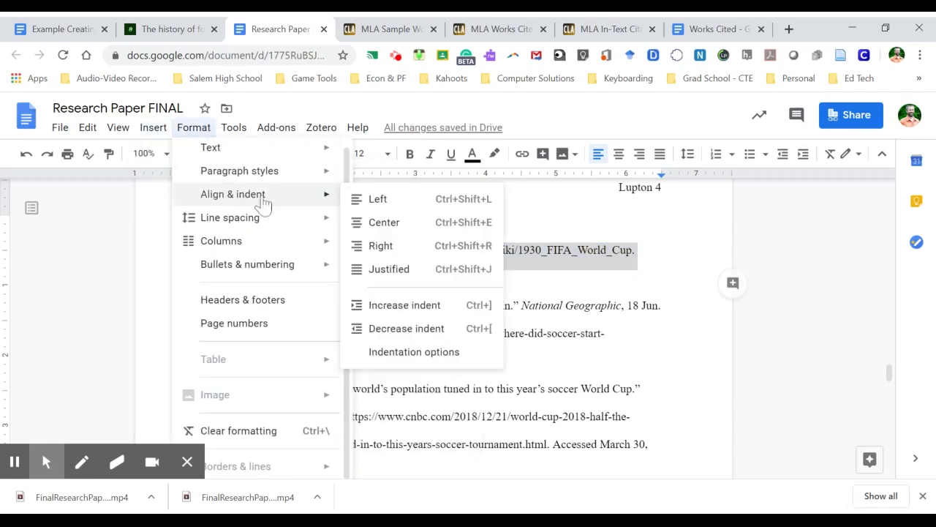
{"action": "left_click", "coordinate": [412, 351]}
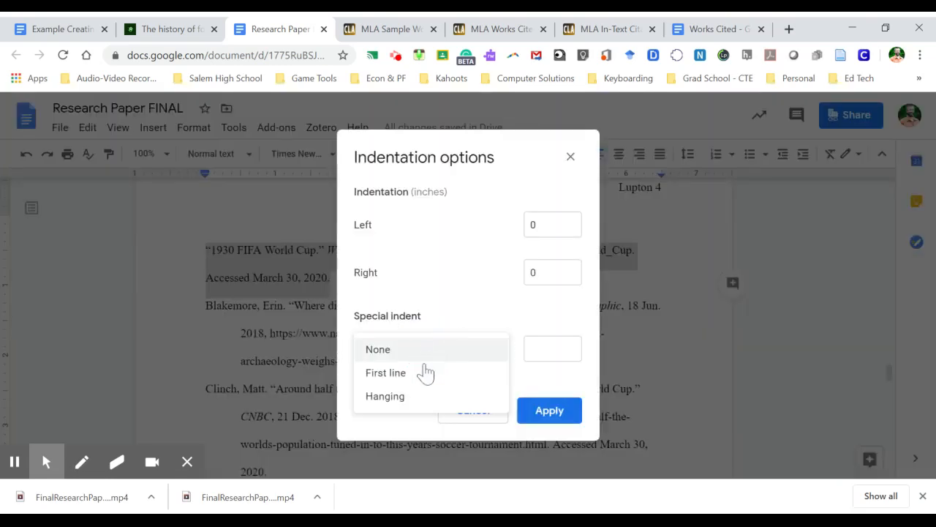
{"action": "left_click", "coordinate": [385, 395]}
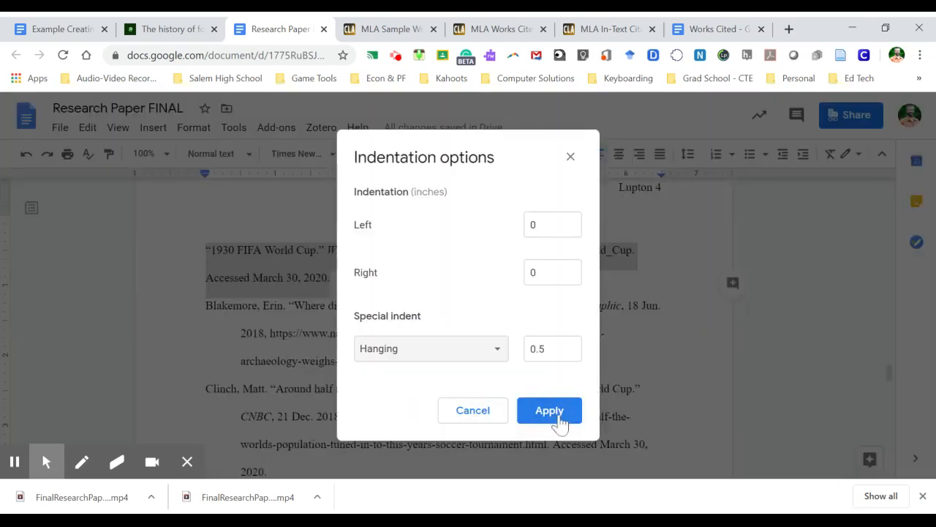
{"action": "left_click", "coordinate": [550, 410]}
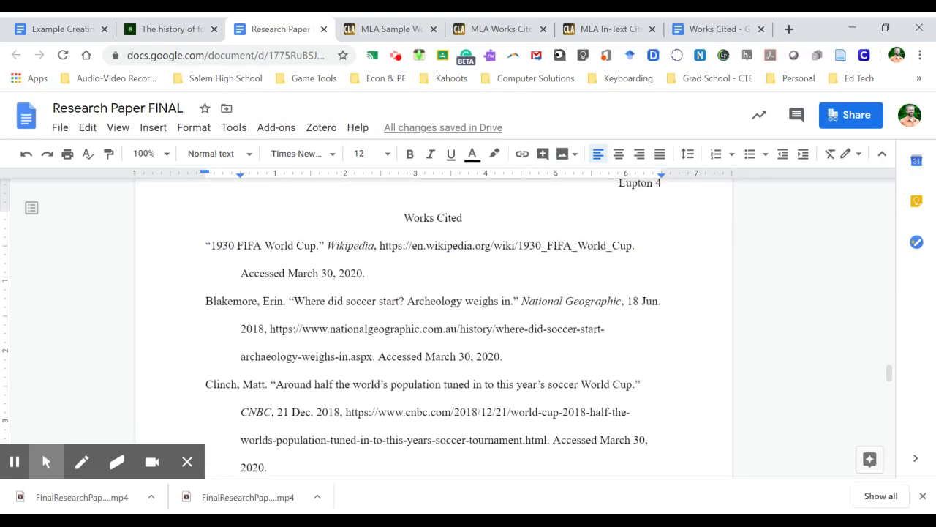
{"action": "scroll", "scroll_direction": "down", "scroll_amount": 3}
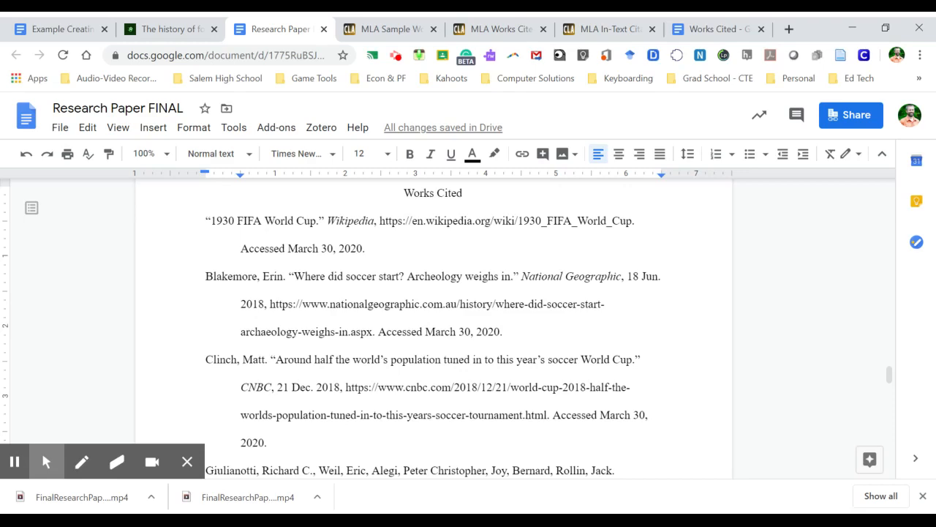
{"action": "scroll", "scroll_direction": "down", "scroll_amount": 3}
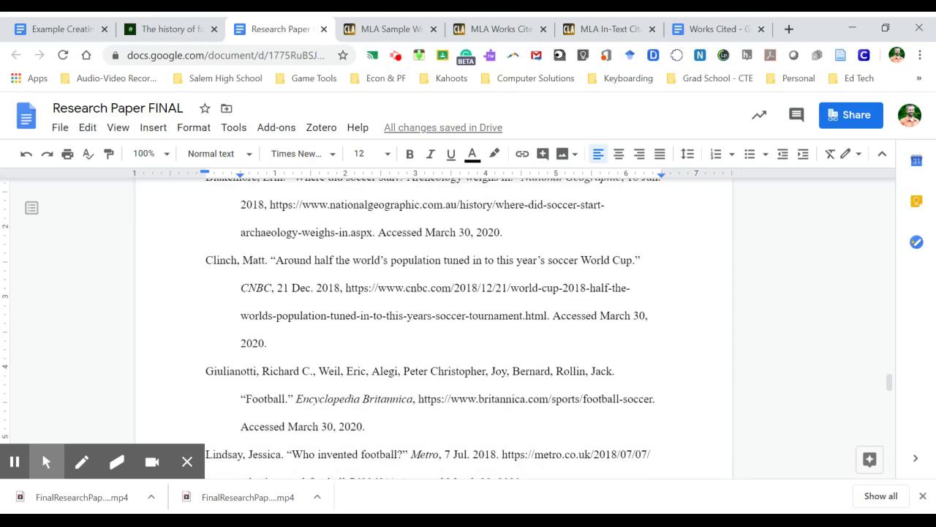
{"action": "scroll", "scroll_direction": "down", "scroll_amount": 3}
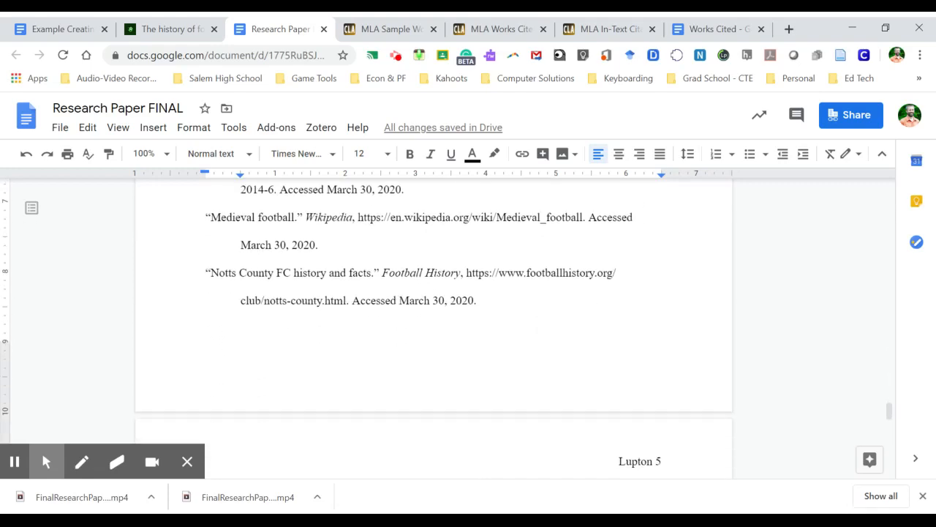
{"action": "scroll", "scroll_direction": "down", "scroll_amount": 3}
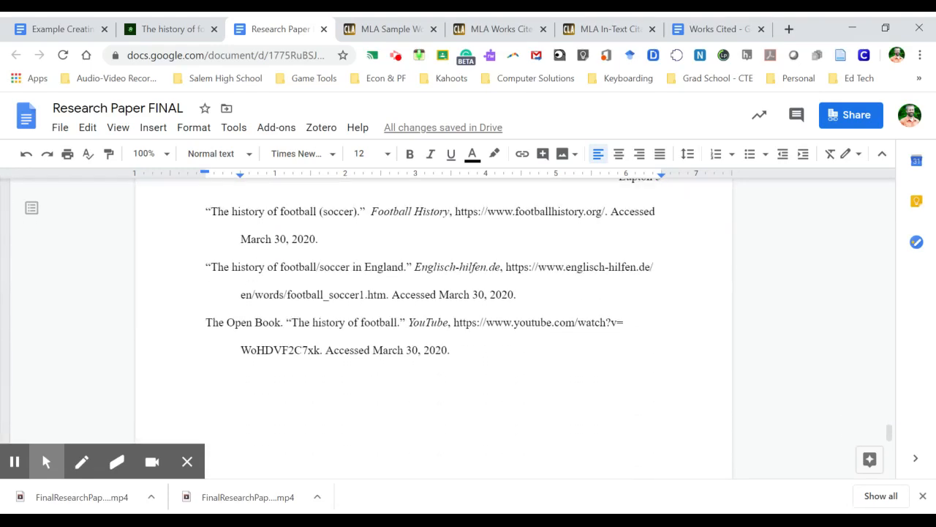
{"action": "scroll", "scroll_direction": "down", "scroll_amount": 3}
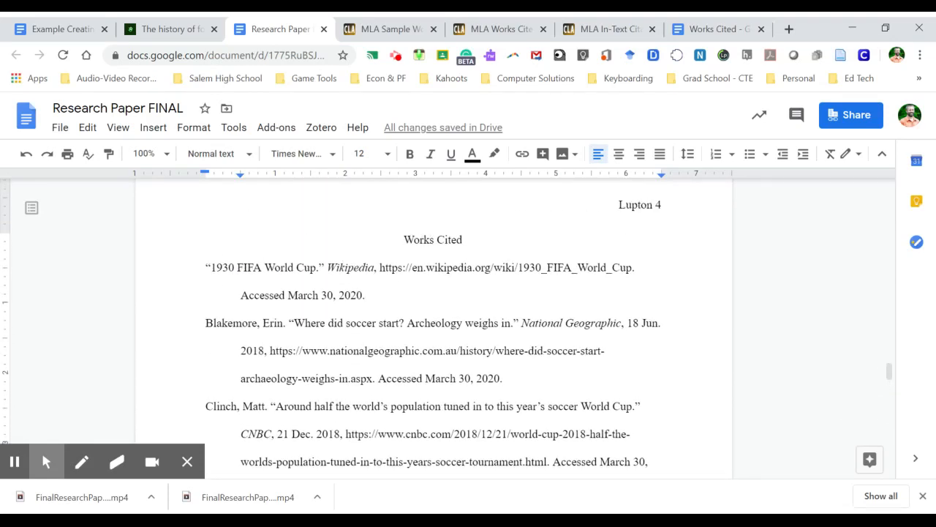
- Copy the “1930 FIFA World Cup.” title and start a parenthesis after 'thirteen teams' on page 3
{"action": "left_click_drag", "start_coordinate": [207, 266], "coordinate": [310, 266]}
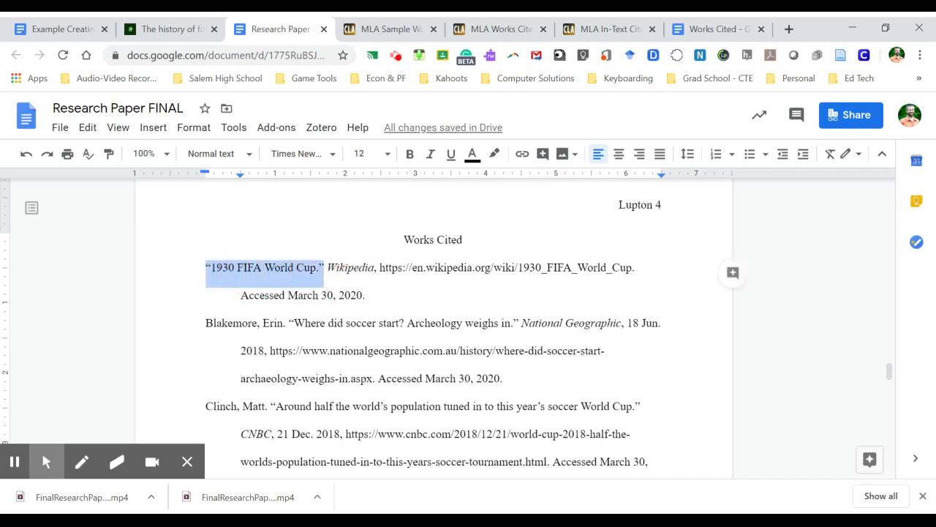
{"action": "left_click", "coordinate": [367, 296]}
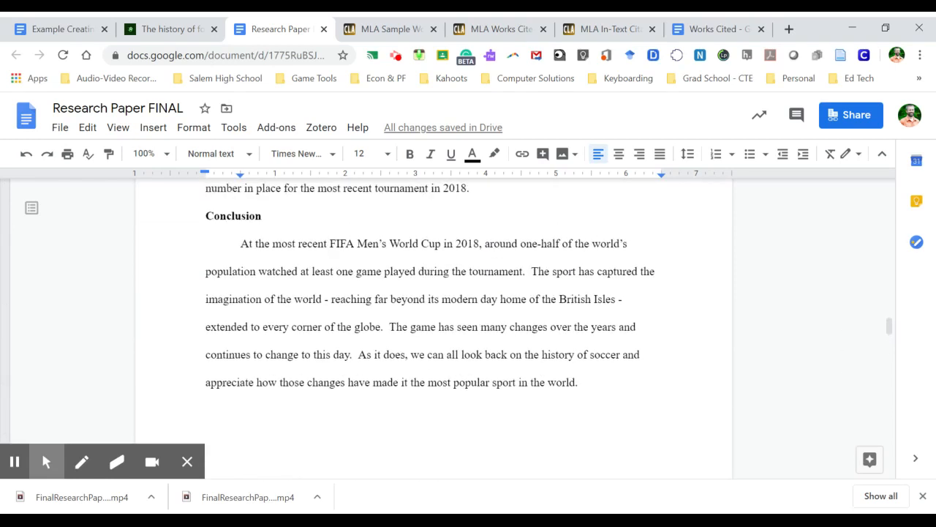
{"action": "scroll", "scroll_direction": "up", "scroll_amount": 3}
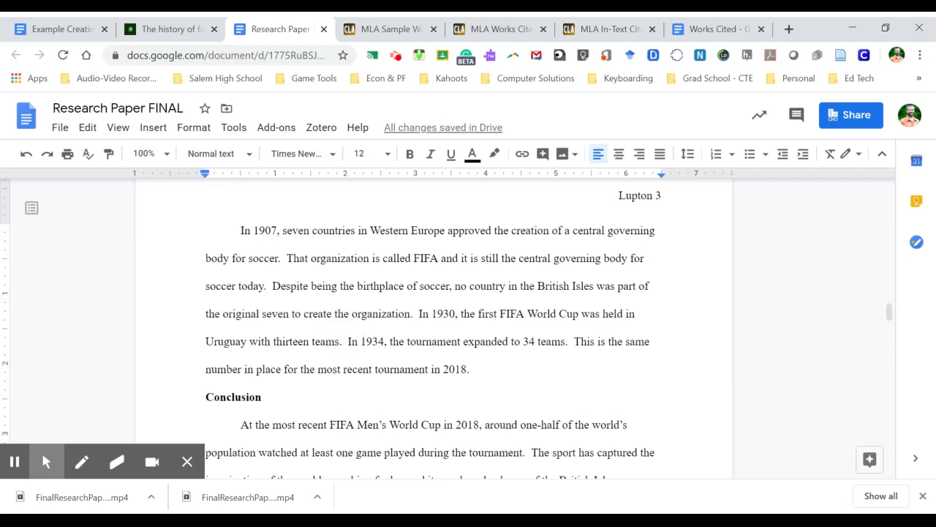
{"action": "type", "text": "("}
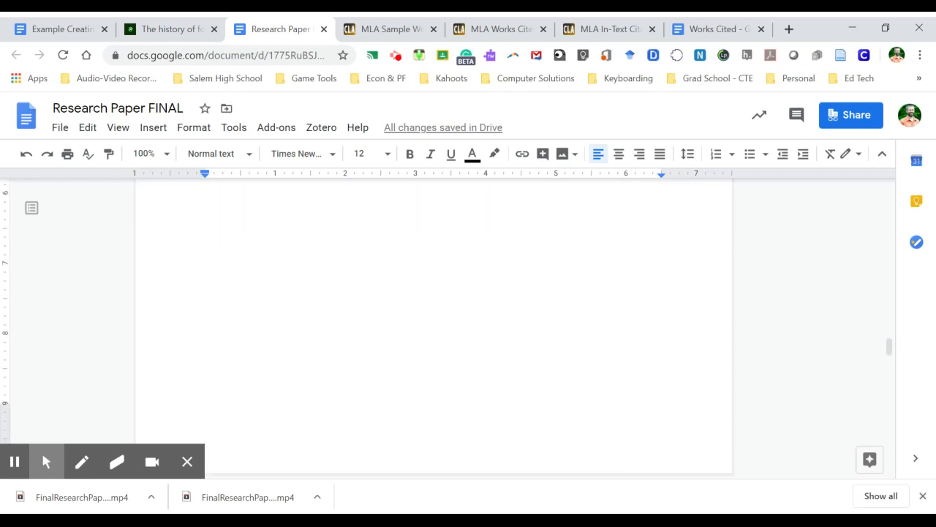
- Copy Blakemore's name and article title from Works Cited and go to Early Ball Games
{"action": "scroll", "scroll_direction": "down", "scroll_amount": 3}
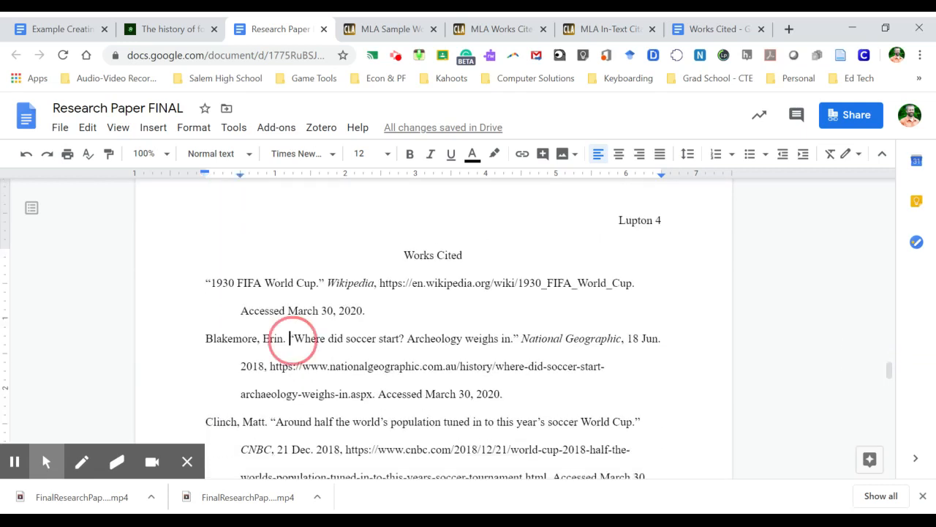
{"action": "left_click_drag", "start_coordinate": [291, 338], "coordinate": [515, 338]}
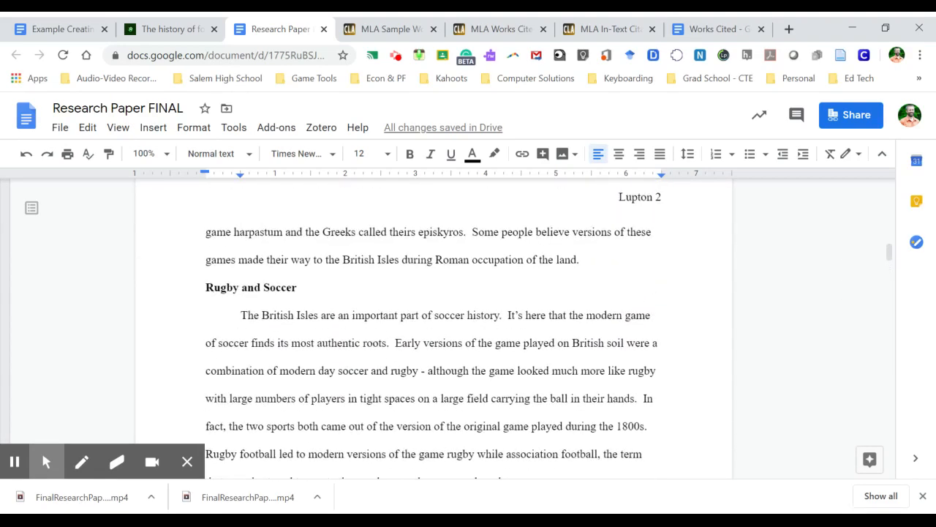
{"action": "scroll", "scroll_direction": "down", "scroll_amount": 3}
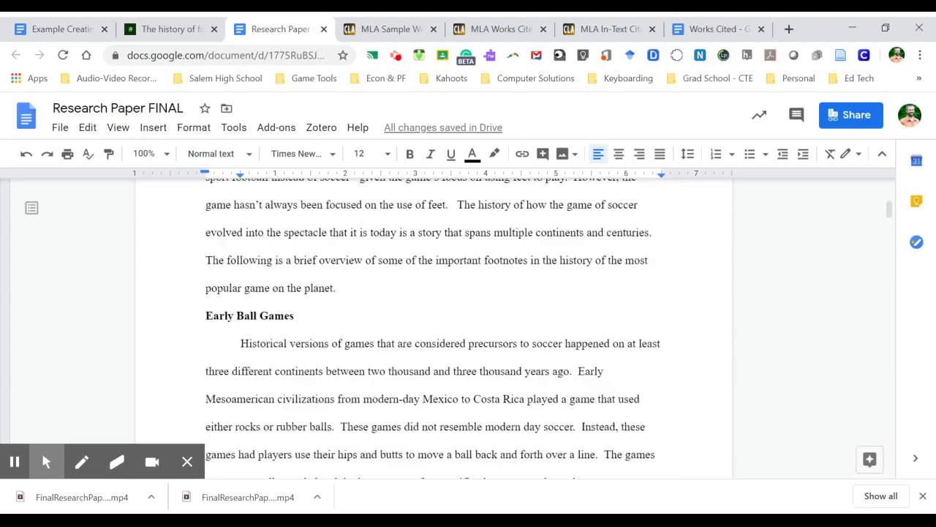
{"action": "scroll", "scroll_direction": "down", "scroll_amount": 3}
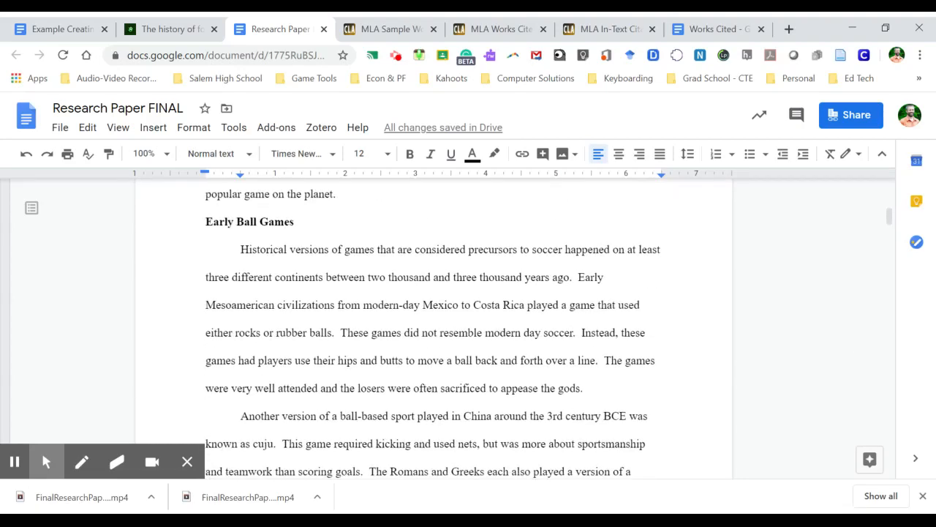
{"action": "scroll", "scroll_direction": "down", "scroll_amount": 3}
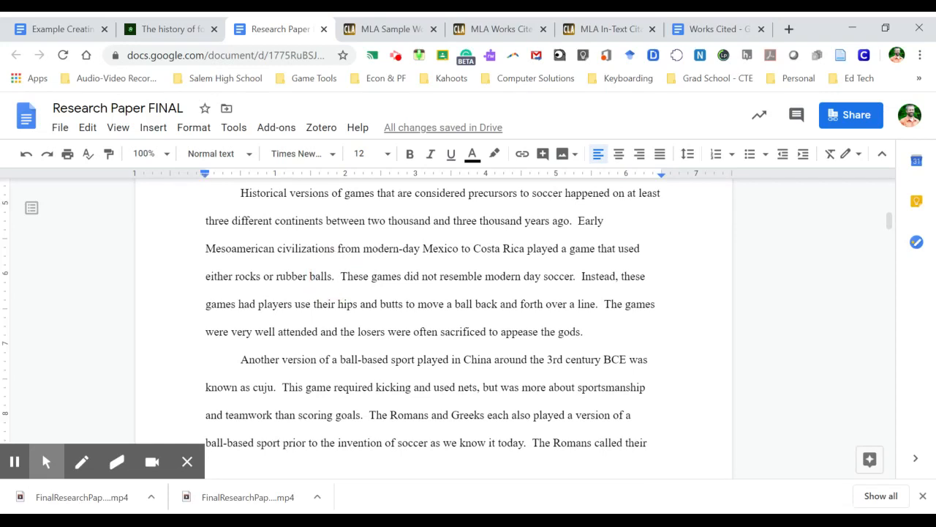
- Insert (Blakemore, “Where did soccer start? Archeology weighs in.”) after 'rubber balls'
{"action": "type", "text": "()"}
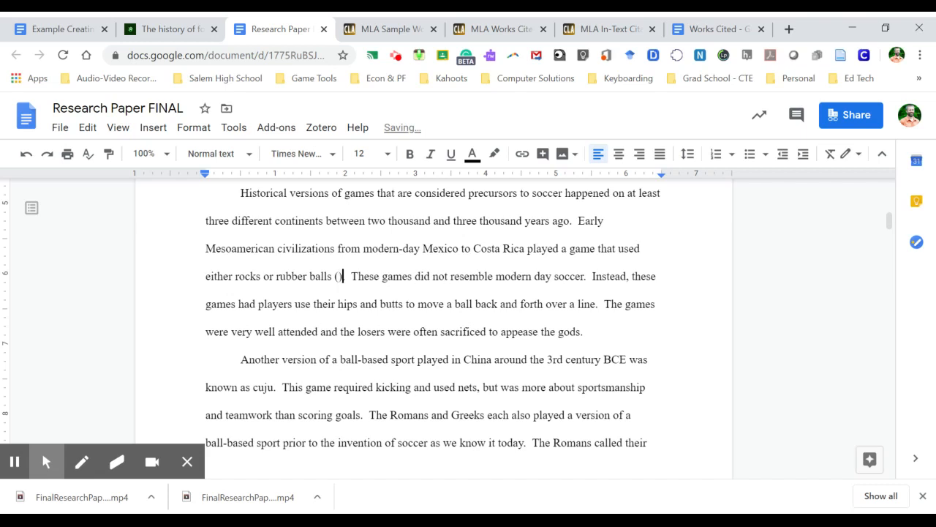
{"action": "type", "text": "Blakemore,"}
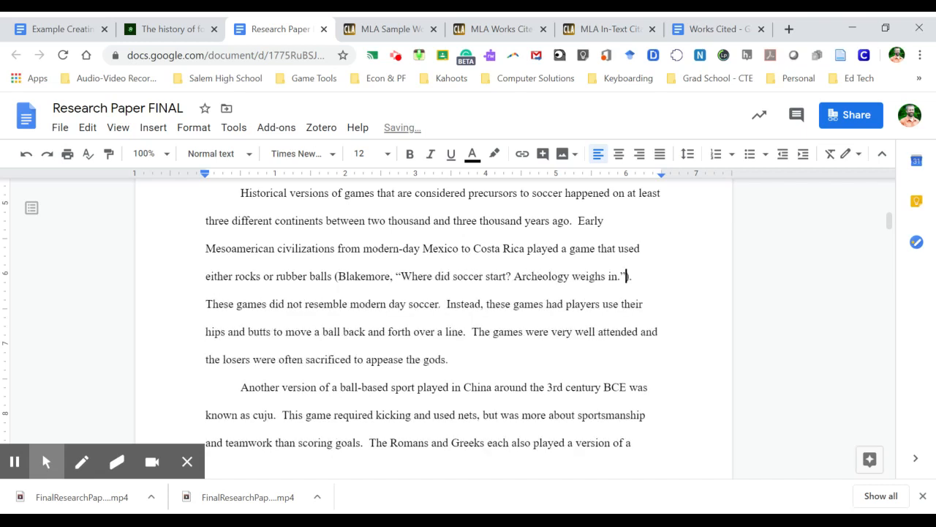
{"action": "type", "text": ")"}
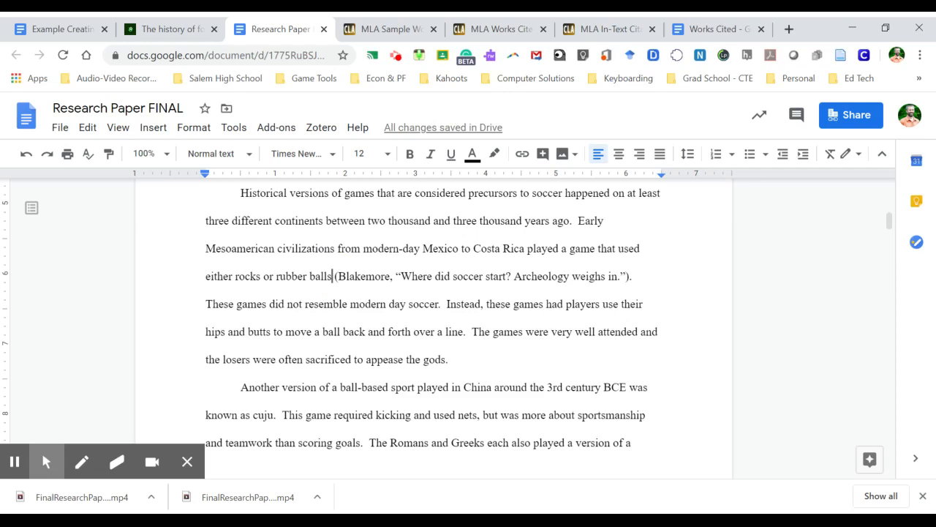
{"action": "left_click_drag", "start_coordinate": [333, 275], "coordinate": [631, 275]}
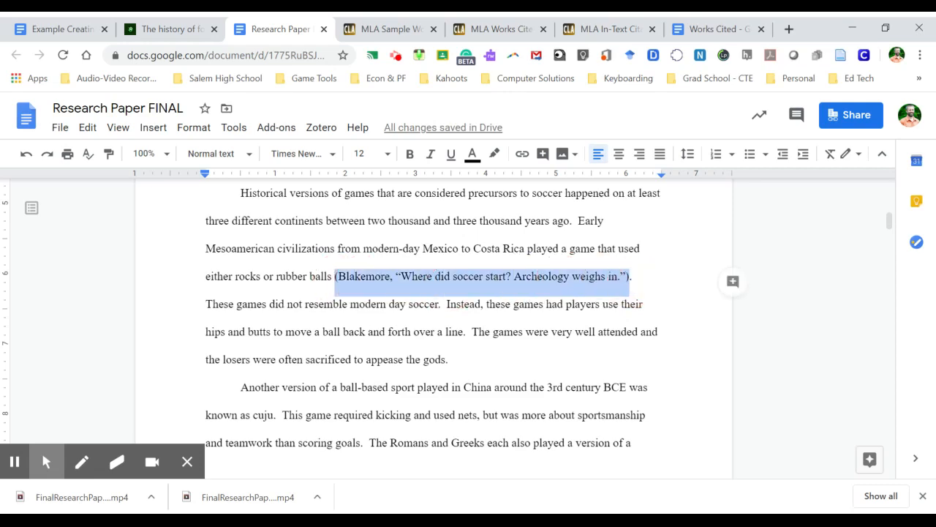
- Scroll past the FIFA paragraph's citation on page 3 back to the Works Cited page
{"action": "scroll", "scroll_direction": "down", "scroll_amount": 3}
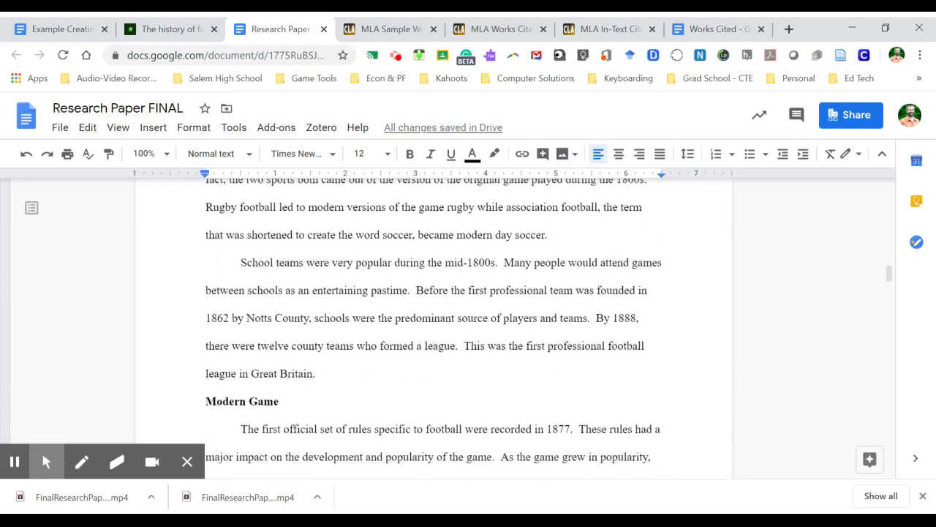
{"action": "scroll", "scroll_direction": "down", "scroll_amount": 3}
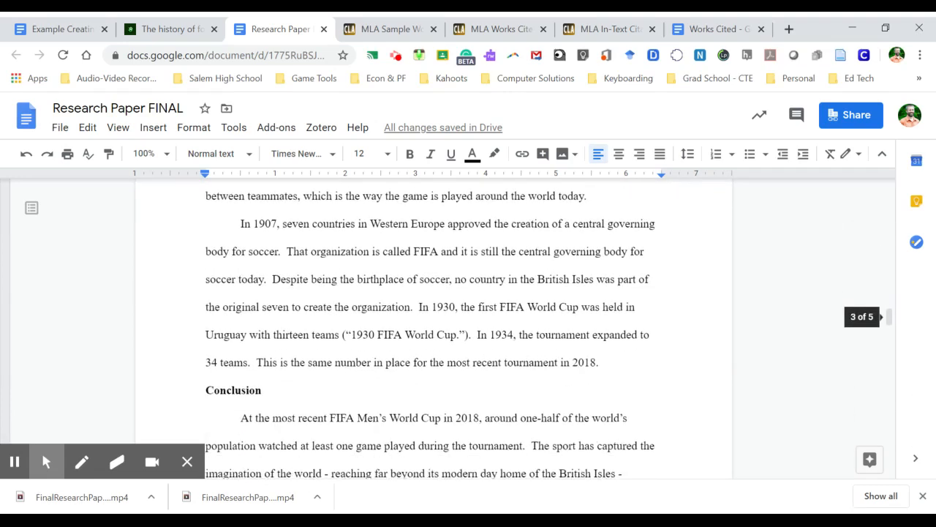
{"action": "left_click_drag", "start_coordinate": [343, 333], "coordinate": [468, 333]}
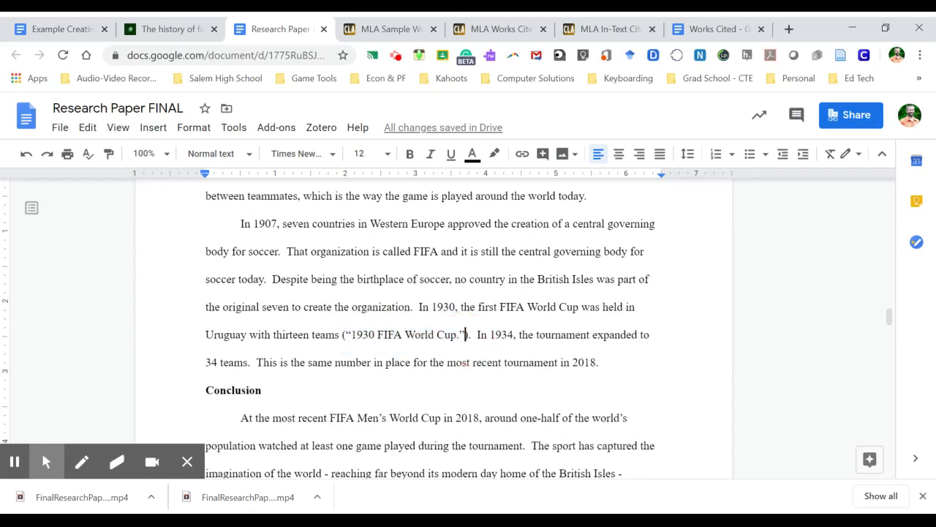
{"action": "scroll", "scroll_direction": "down", "scroll_amount": 3}
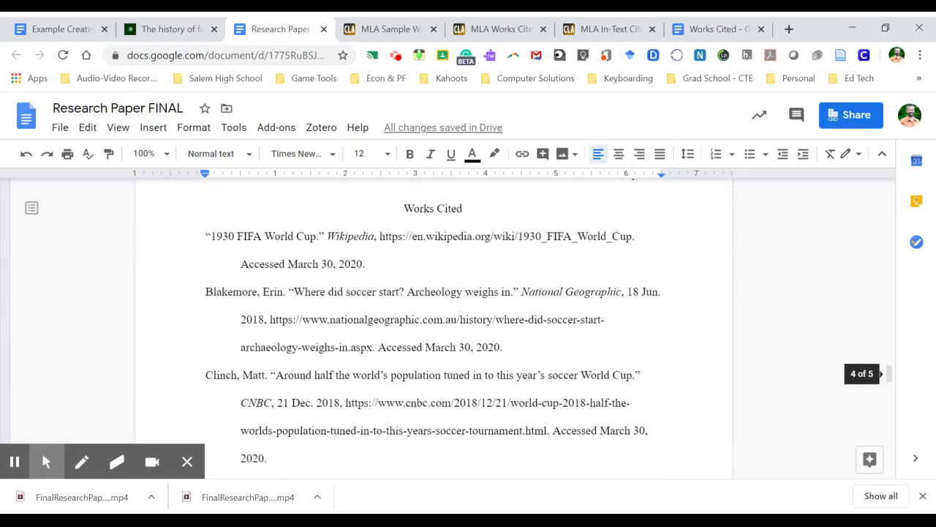